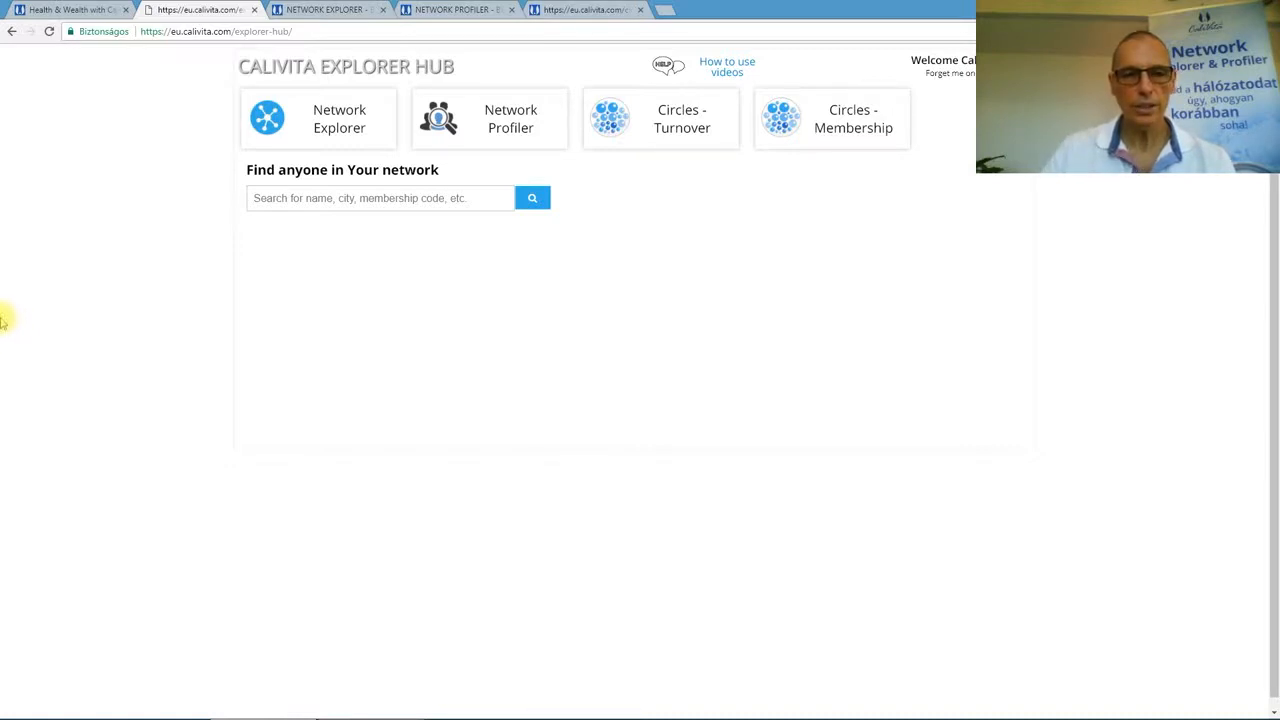
mouse_move(339, 118)
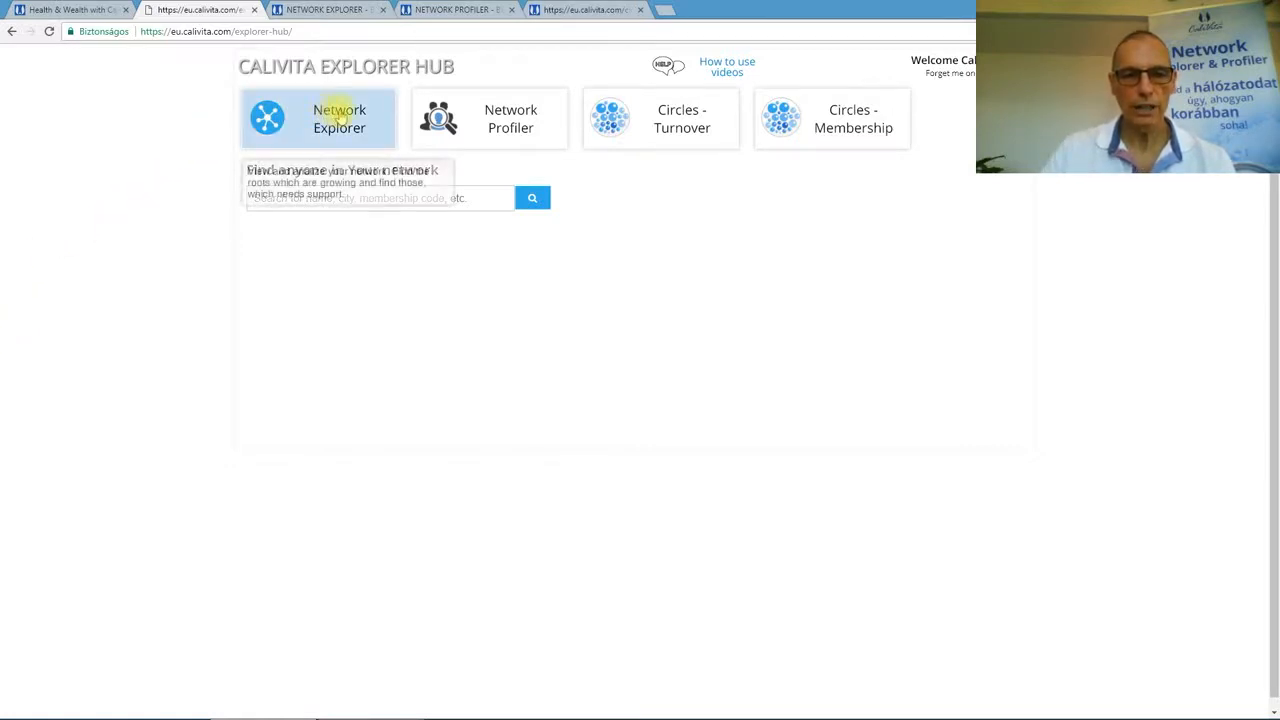
mouse_move(681, 118)
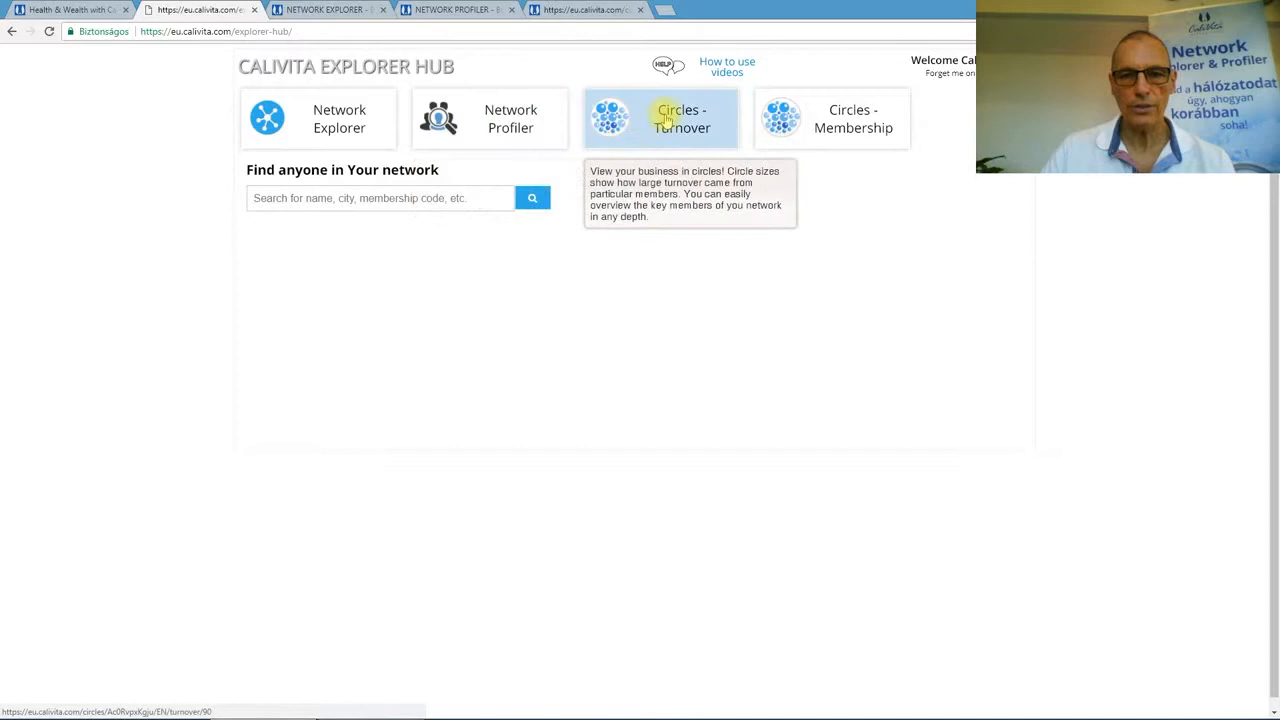
mouse_move(148, 112)
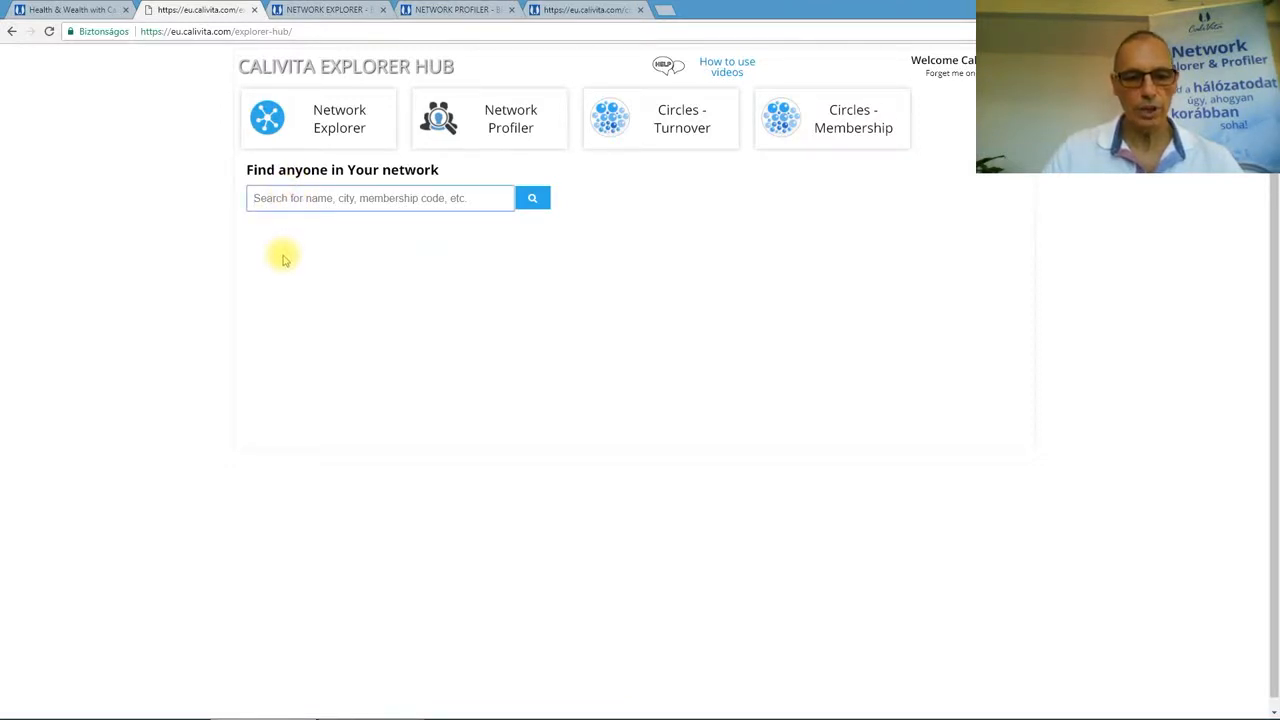
- Search your network for members matching 'eva'
type("eva")
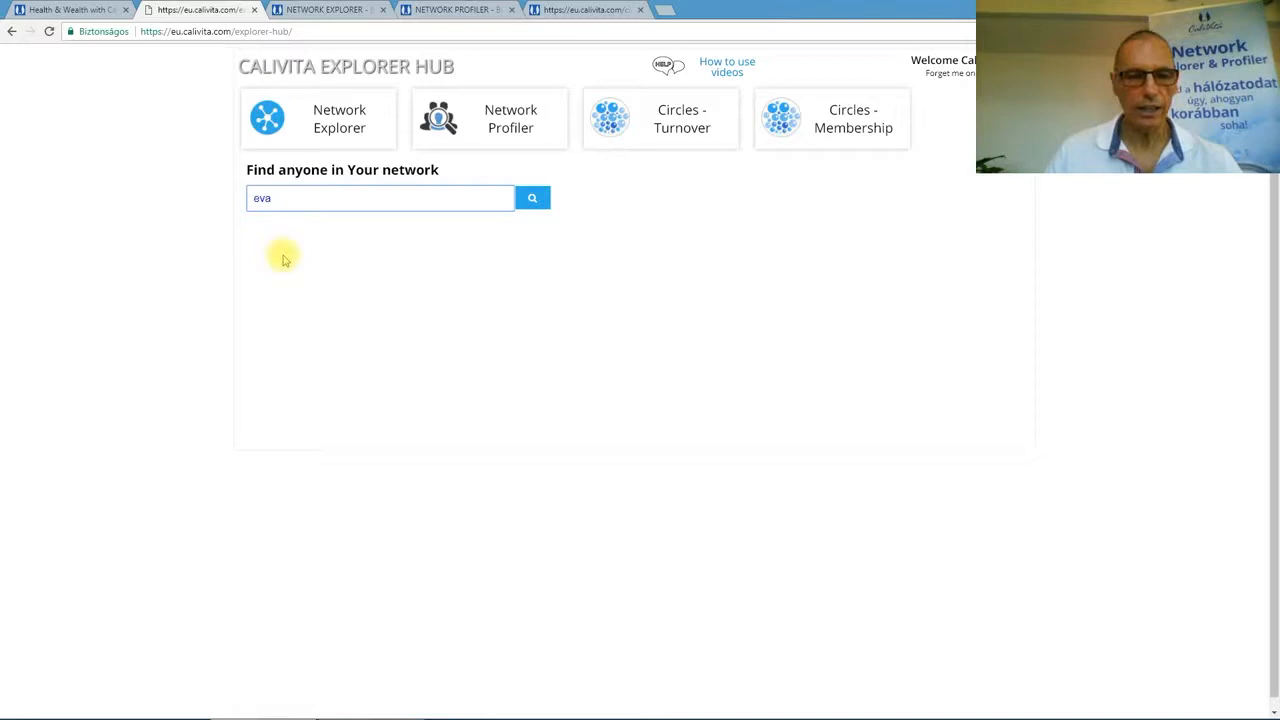
left_click(532, 197)
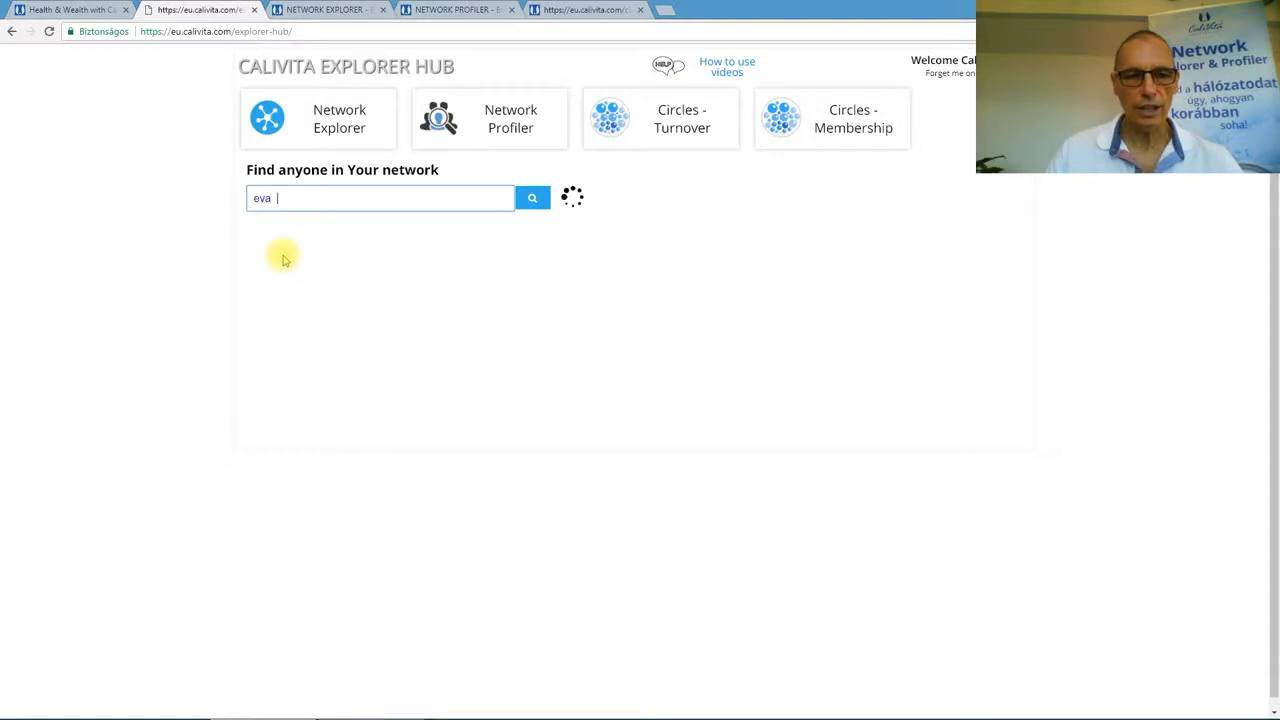
- Let the 'eva' results load and scroll down to view the 2008-member table
left_click(532, 197)
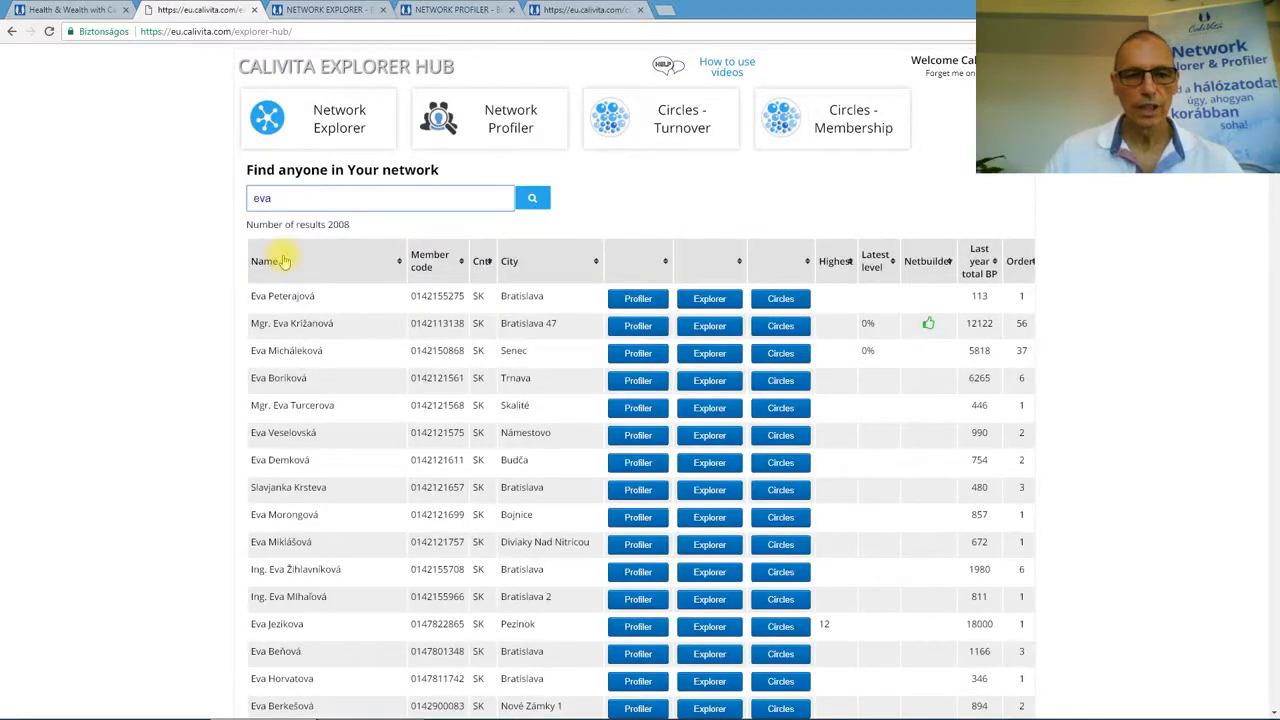
scroll("down", 3)
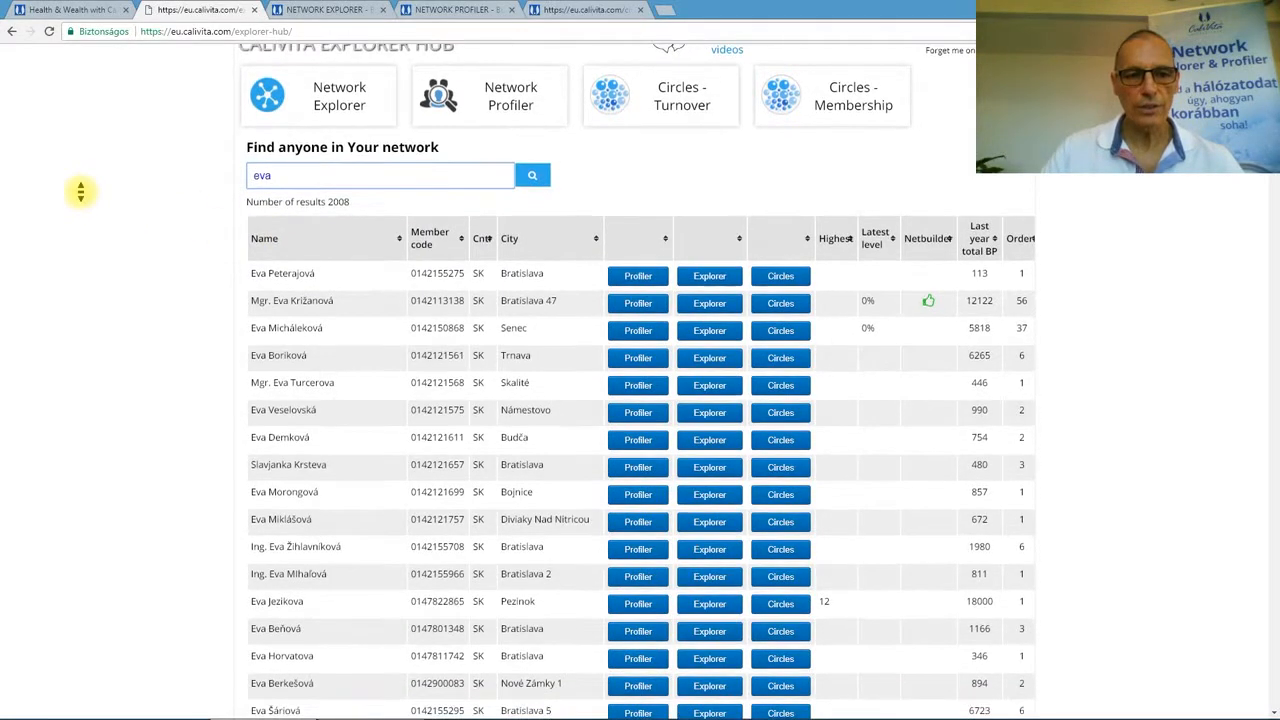
scroll("down", 3)
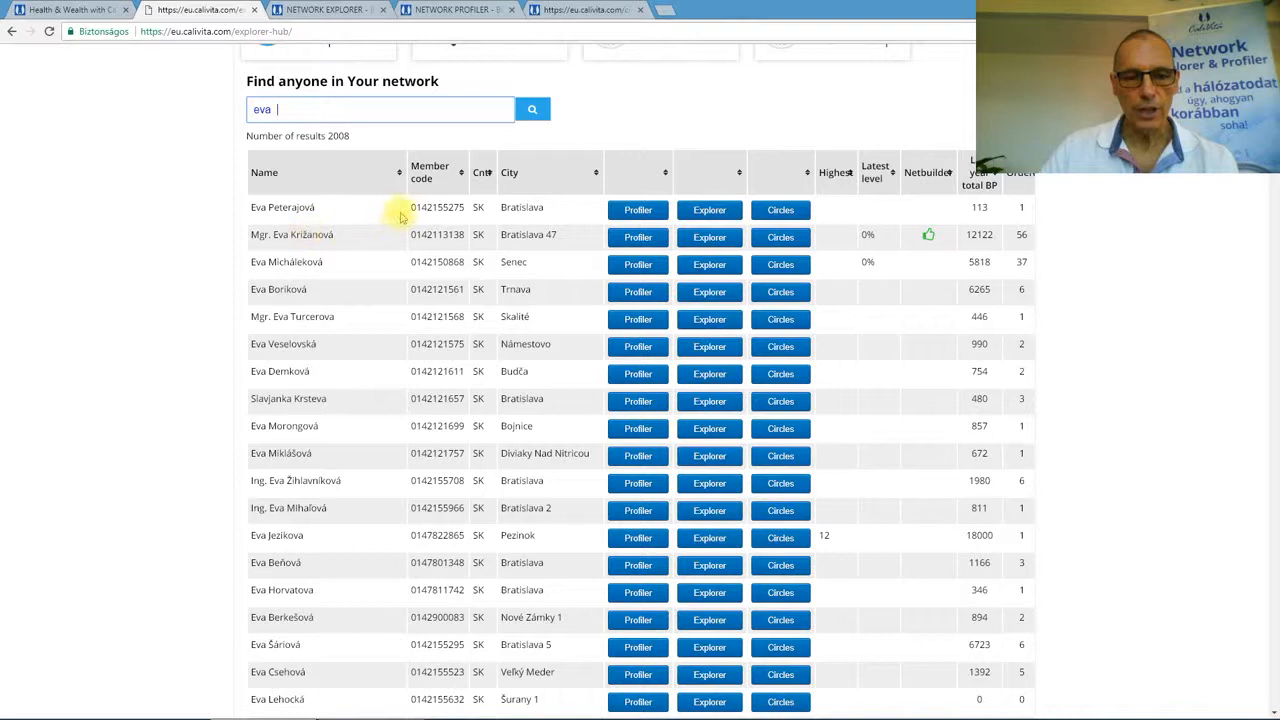
mouse_move(490, 274)
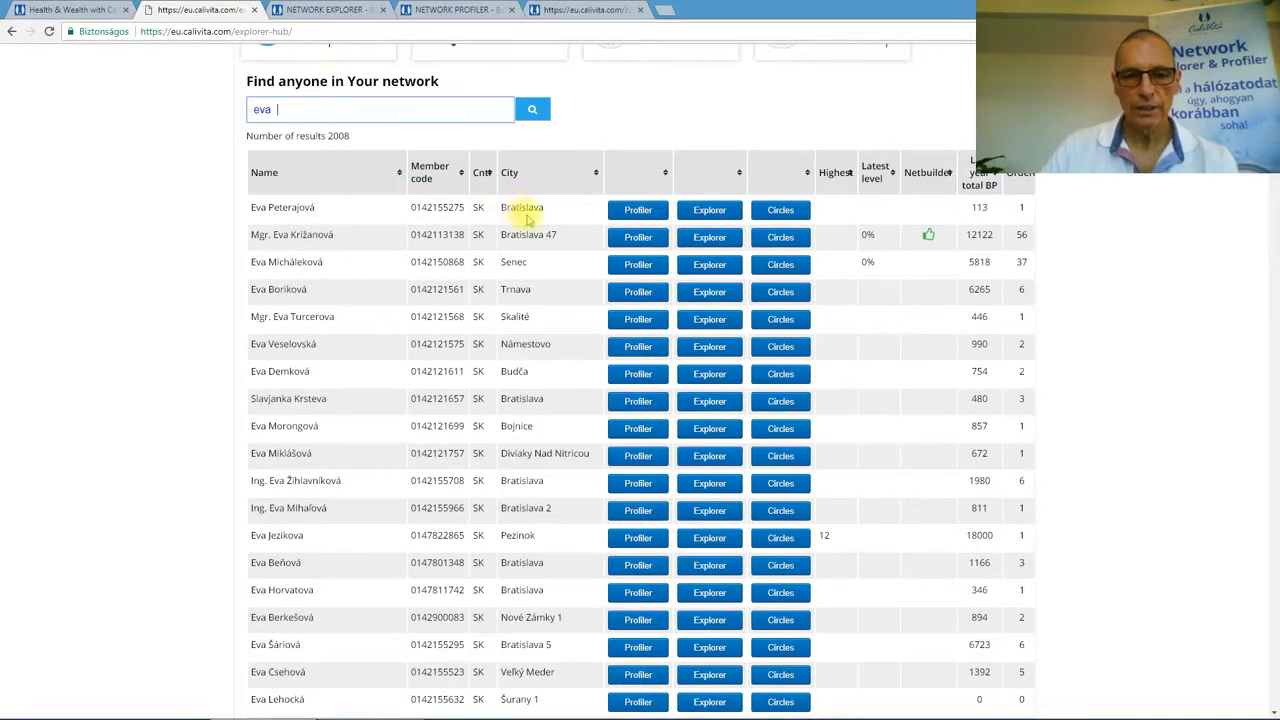
mouse_move(860, 207)
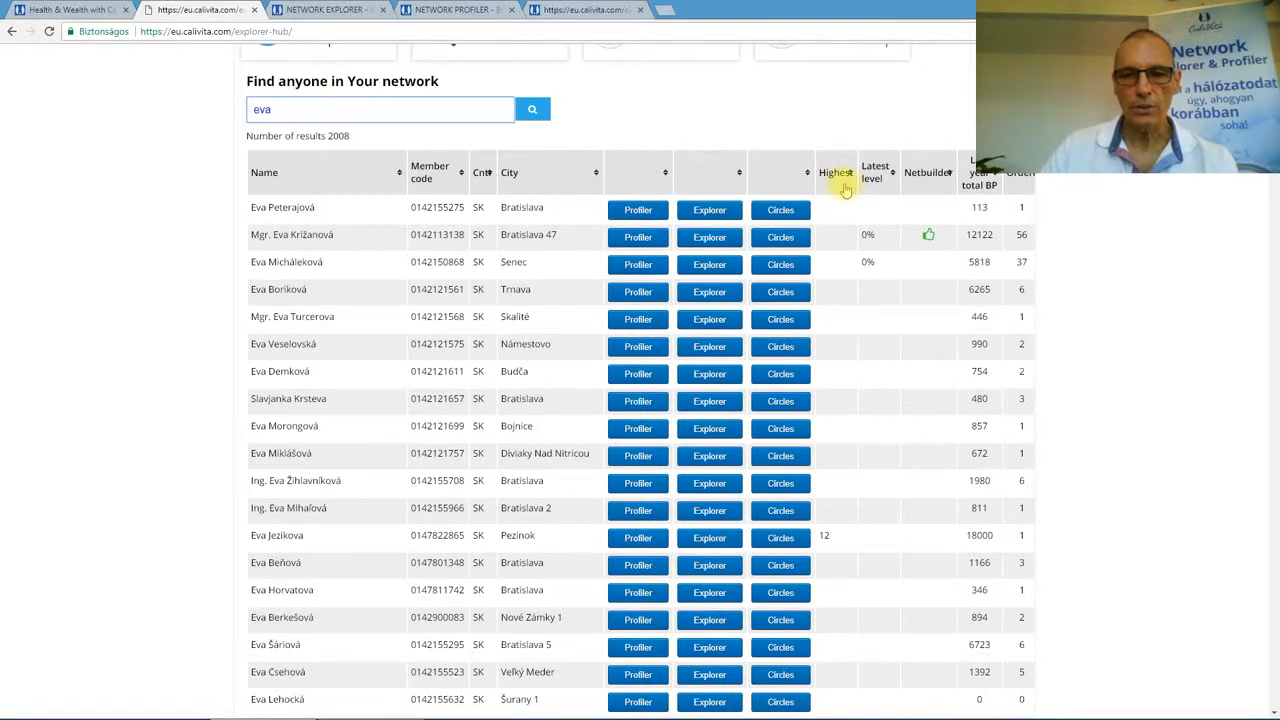
mouse_move(875, 185)
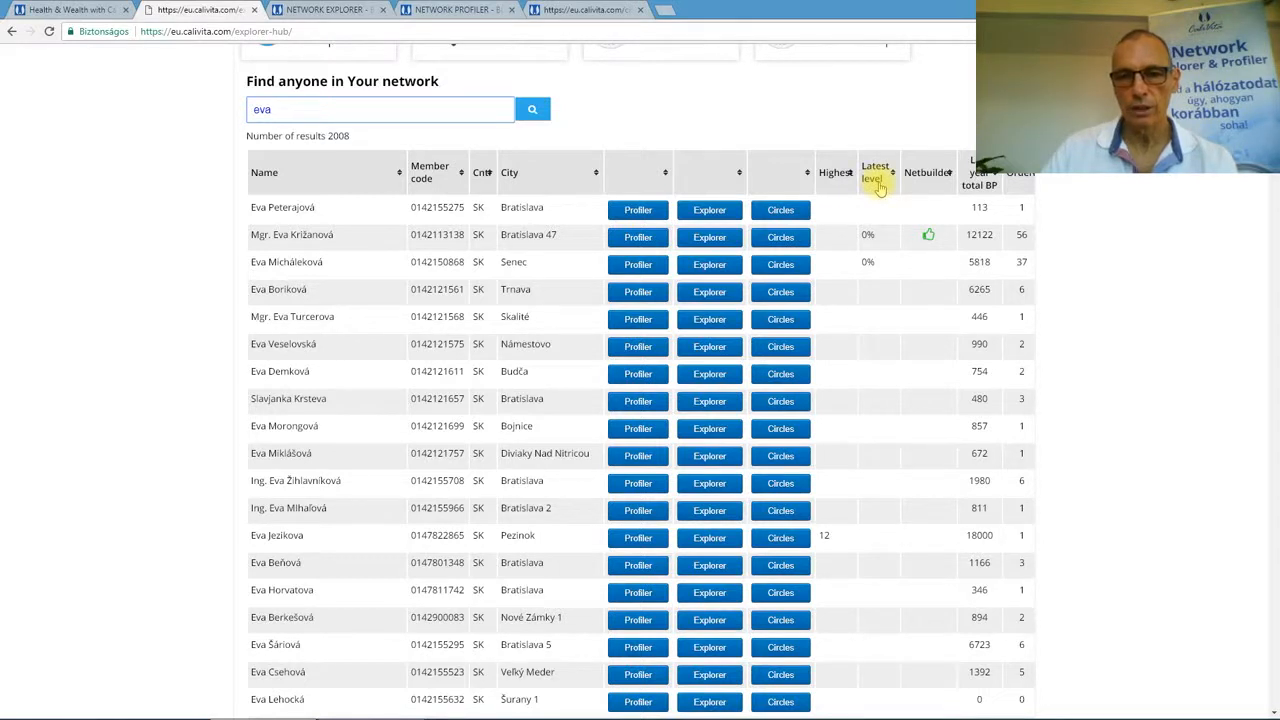
mouse_move(928, 172)
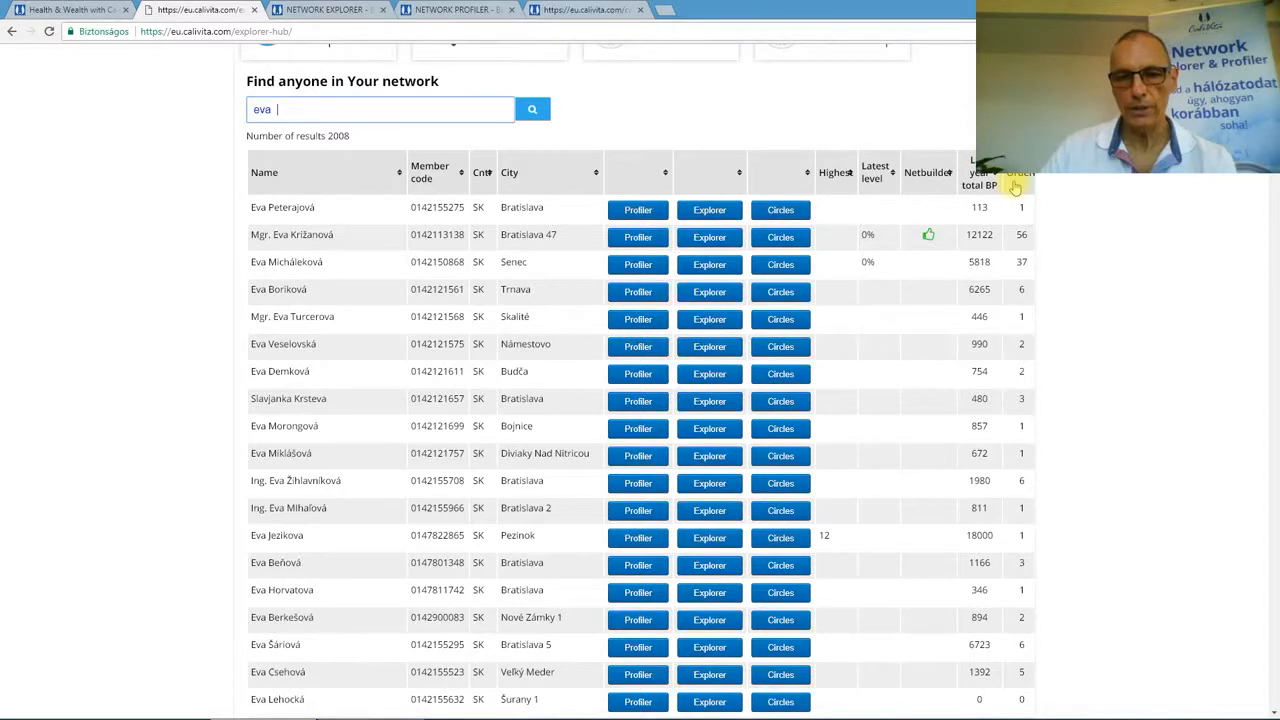
mouse_move(583, 248)
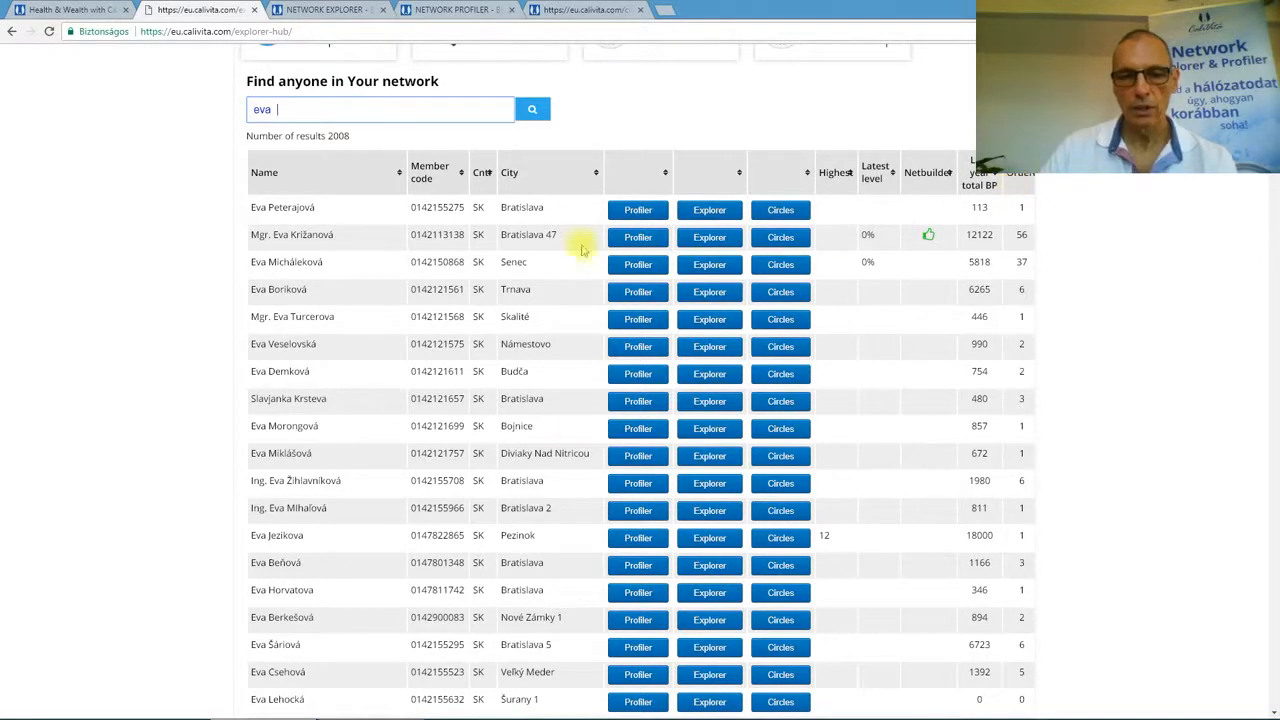
mouse_move(543, 291)
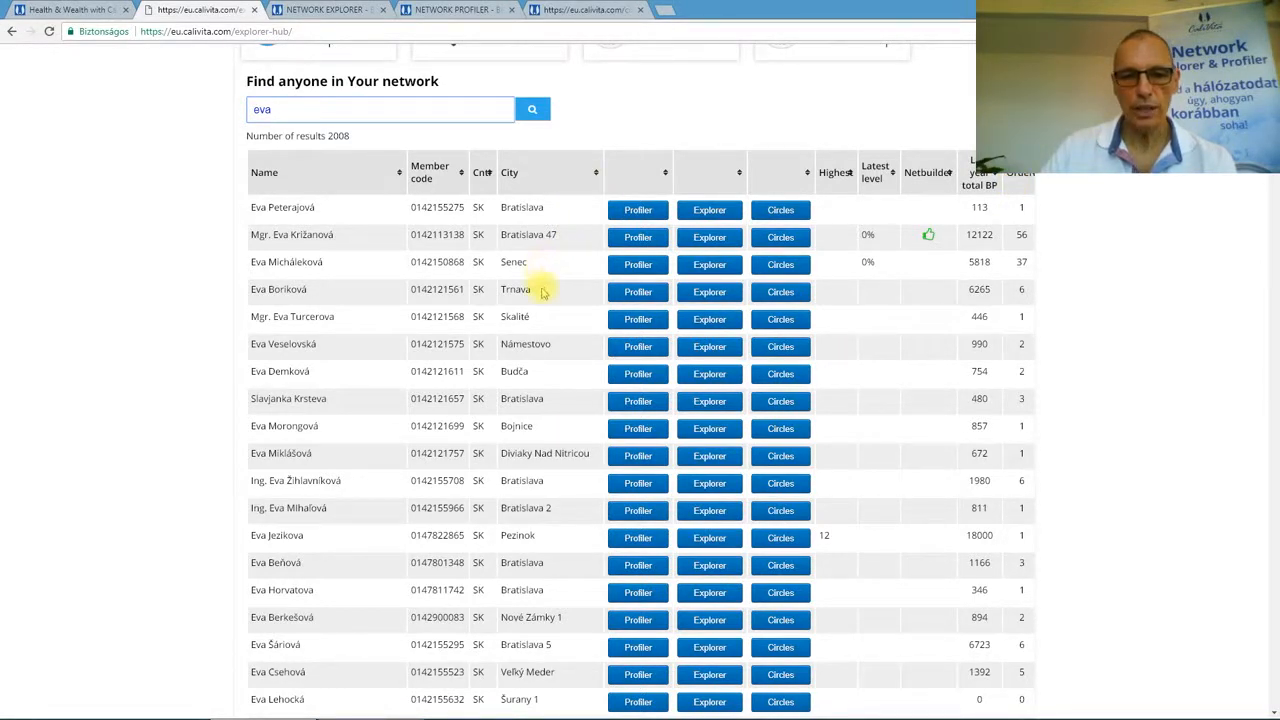
scroll("down", 3)
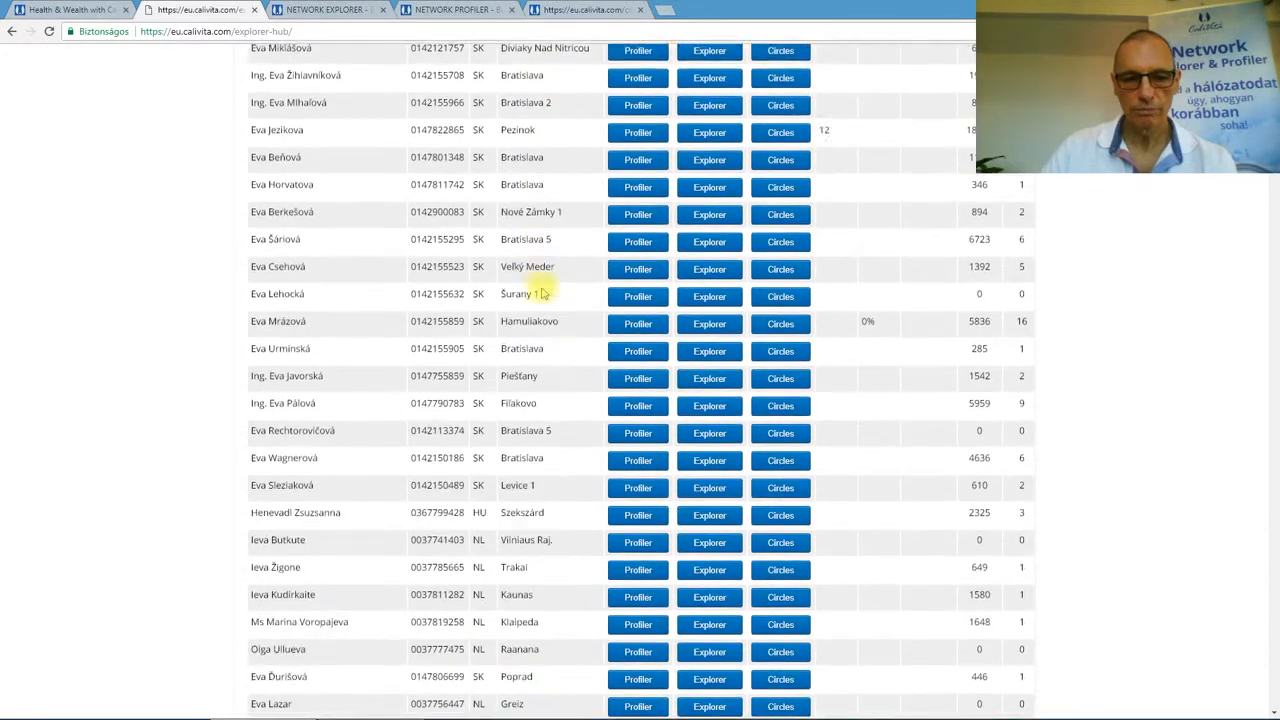
scroll("down", 3)
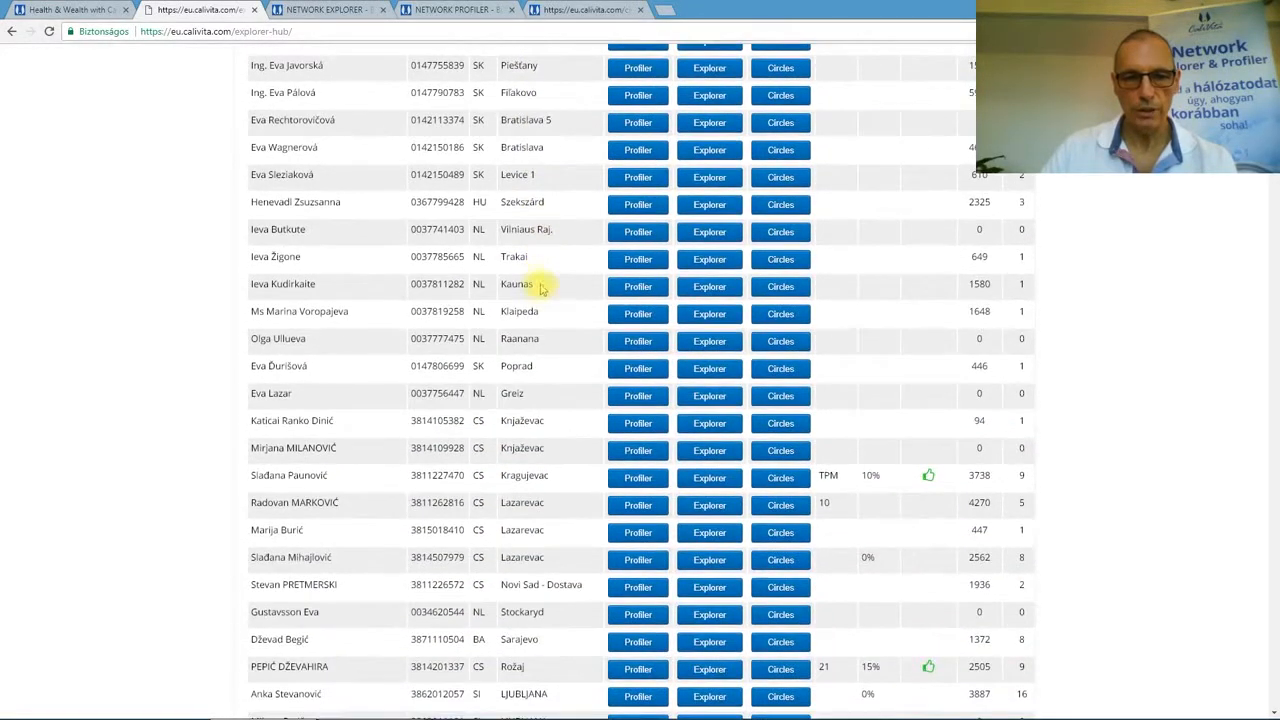
scroll("up", 3)
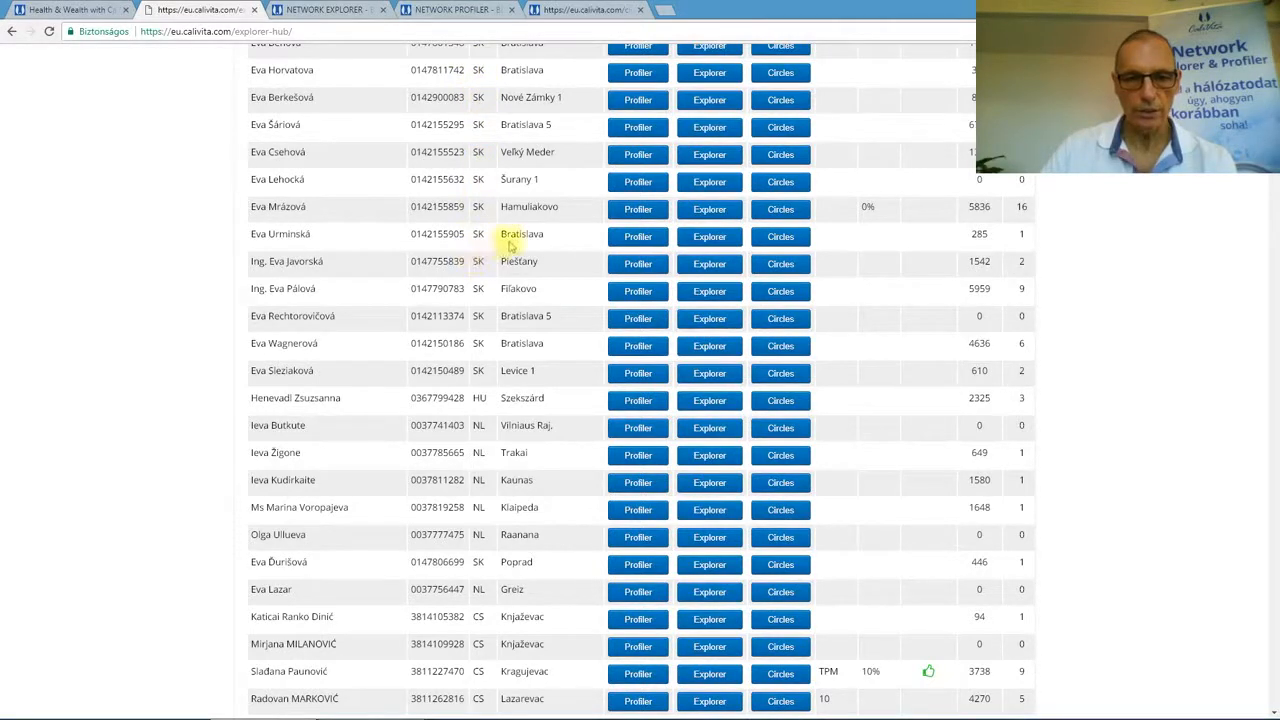
mouse_move(519, 338)
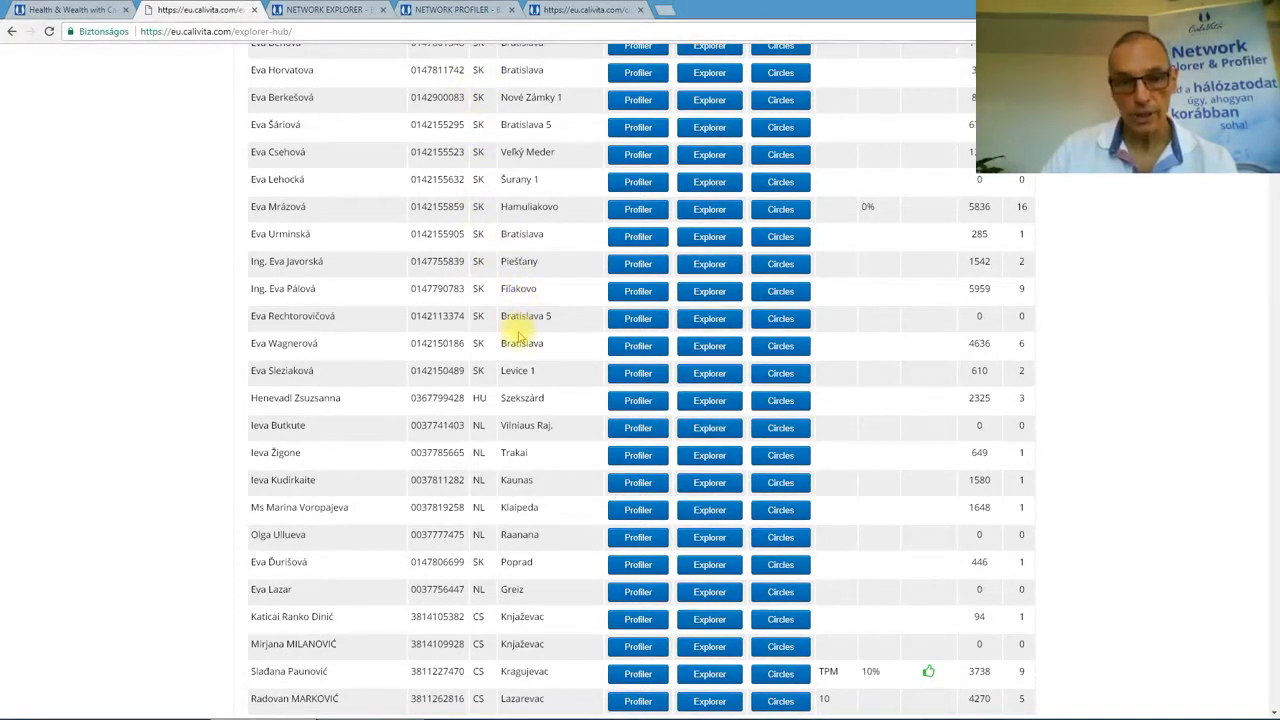
scroll("down", 3)
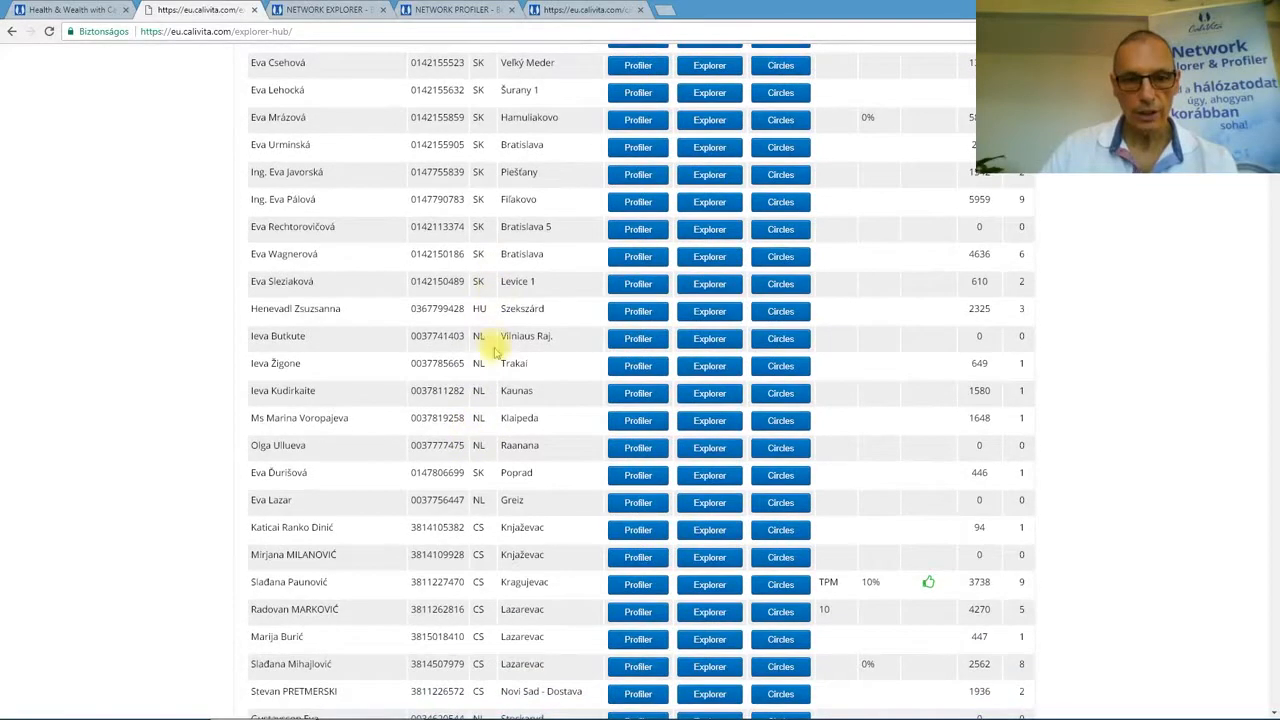
scroll("down", 3)
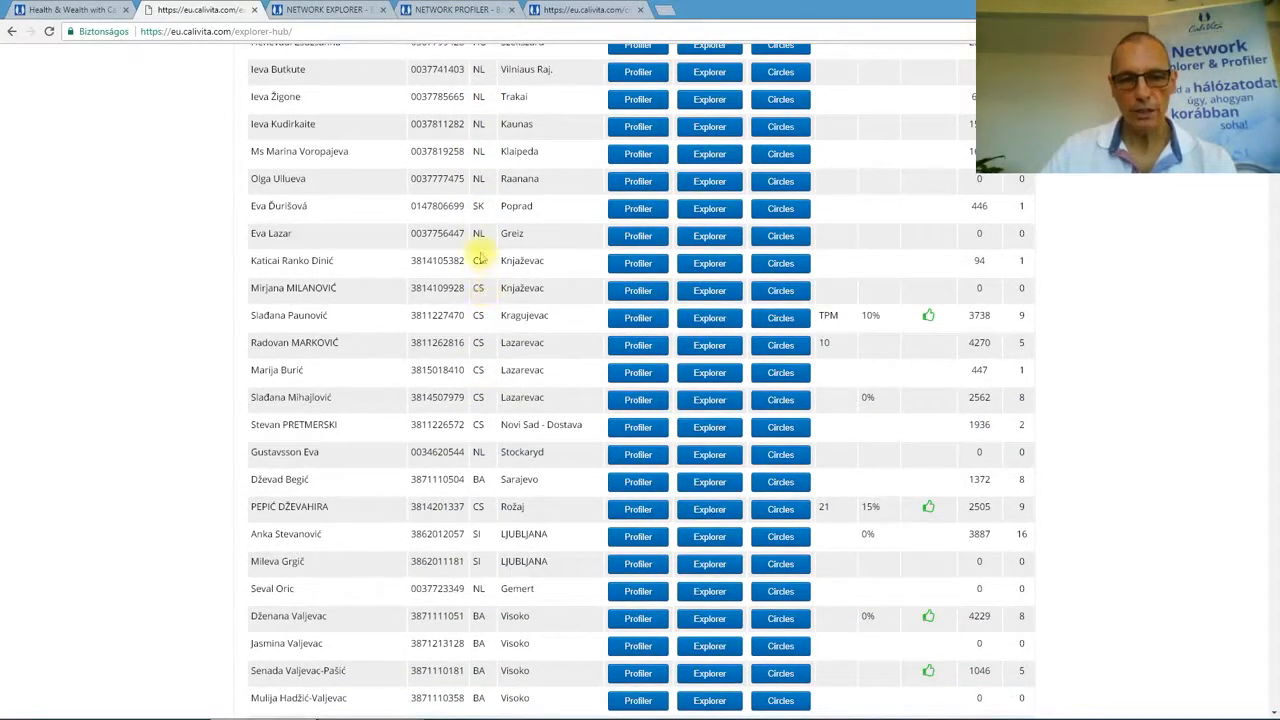
scroll("down", 3)
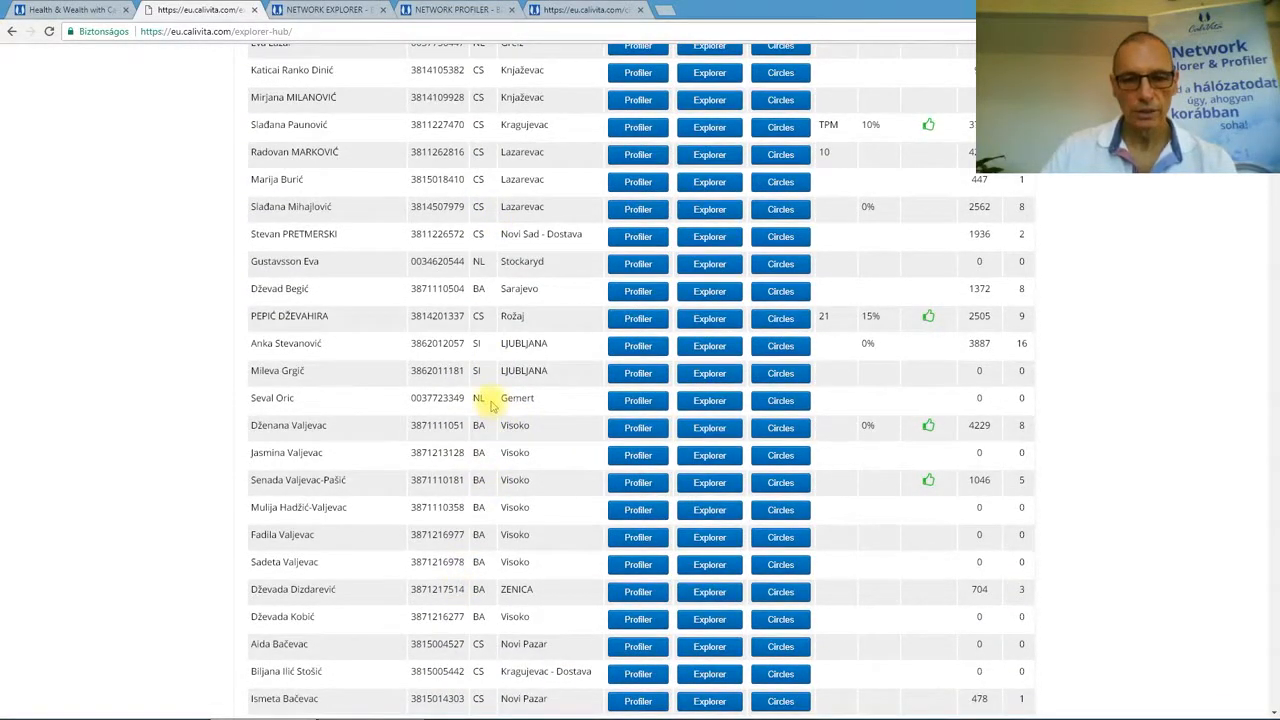
scroll("up", 3)
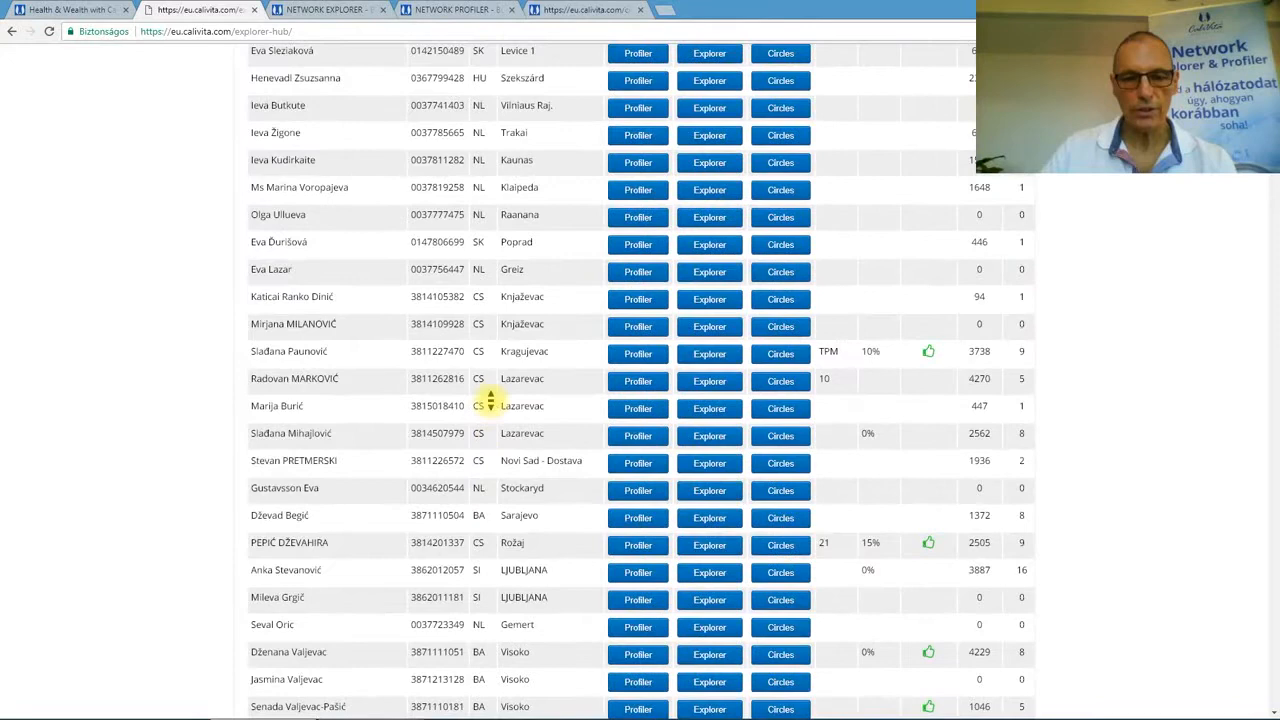
scroll("up", 3)
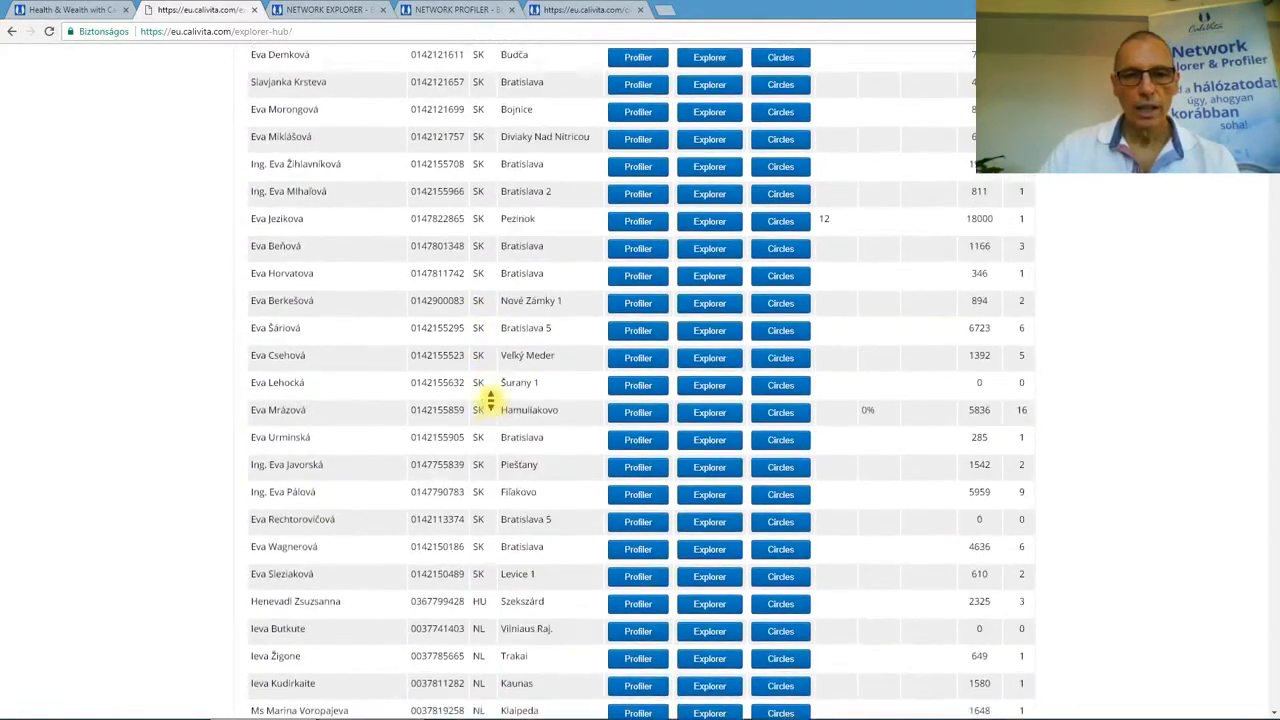
scroll("up", 3)
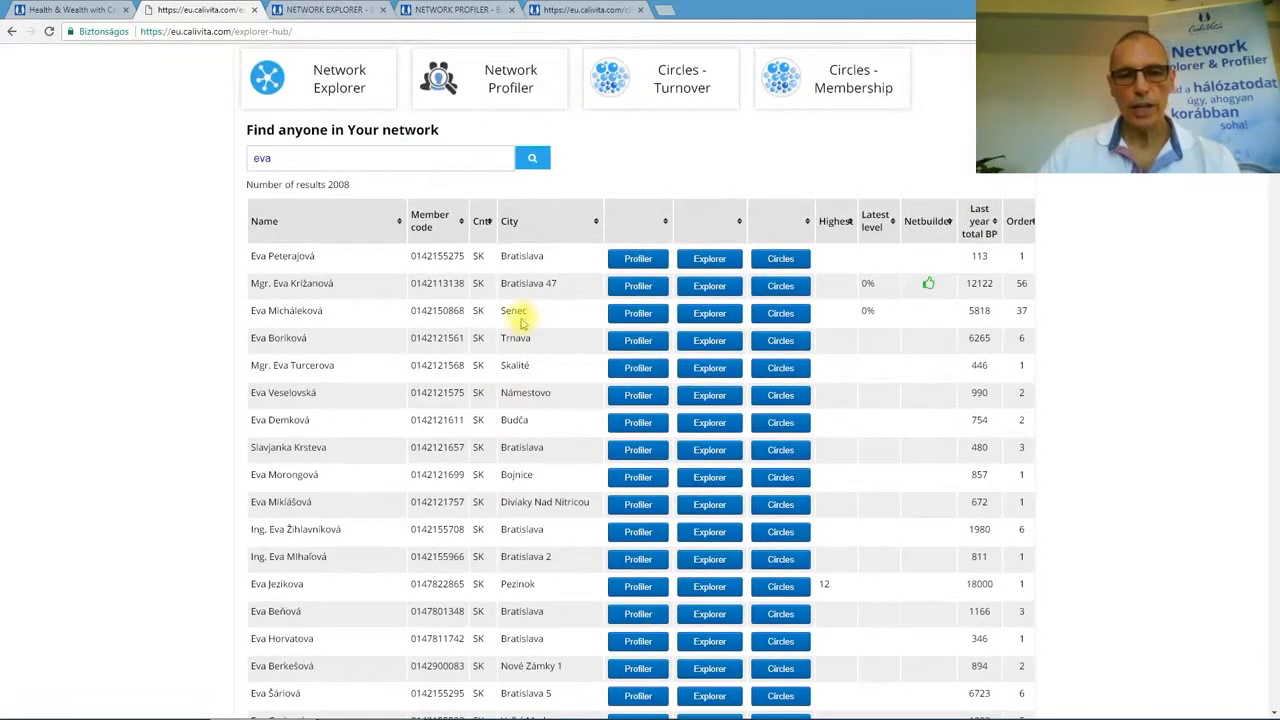
mouse_move(588, 288)
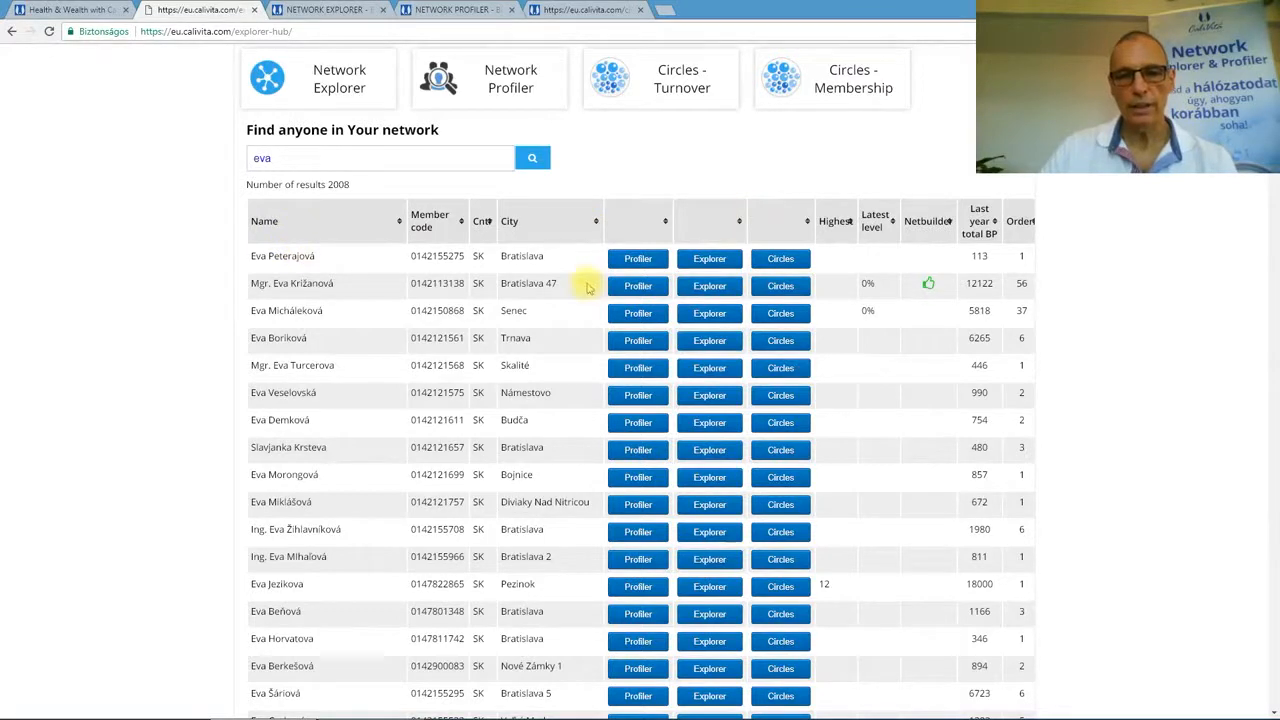
mouse_move(638, 258)
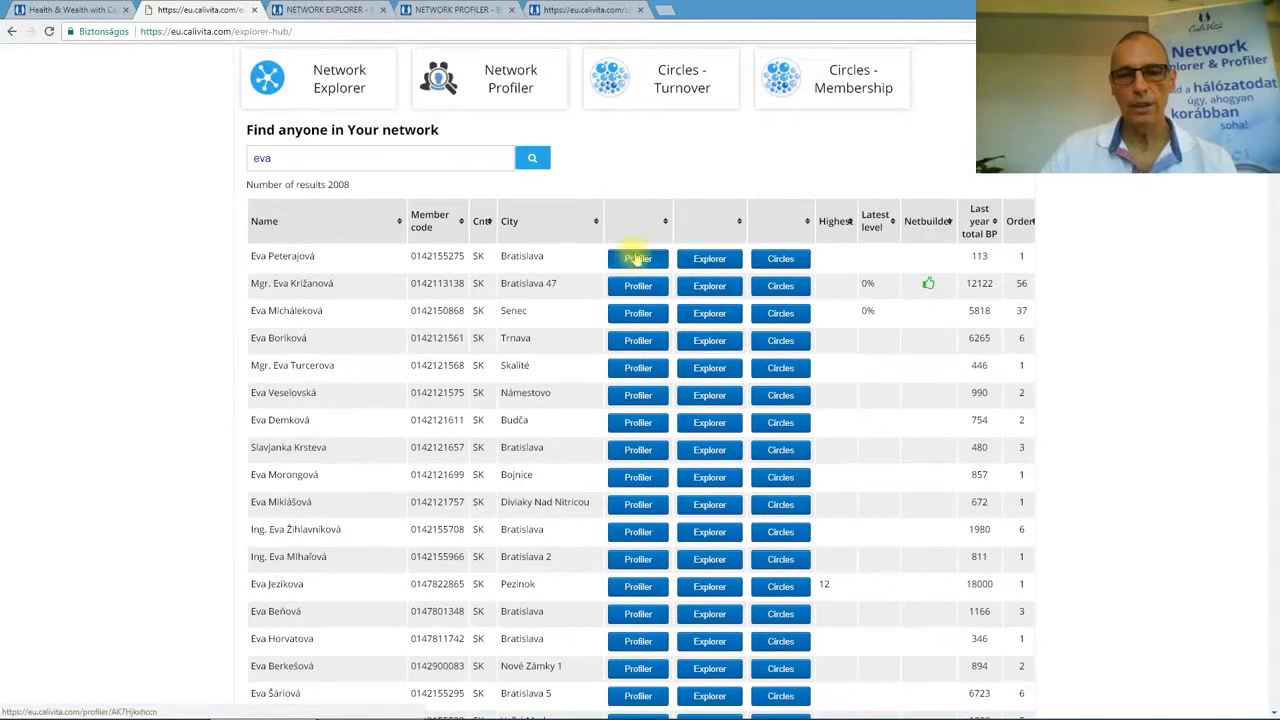
mouse_move(709, 258)
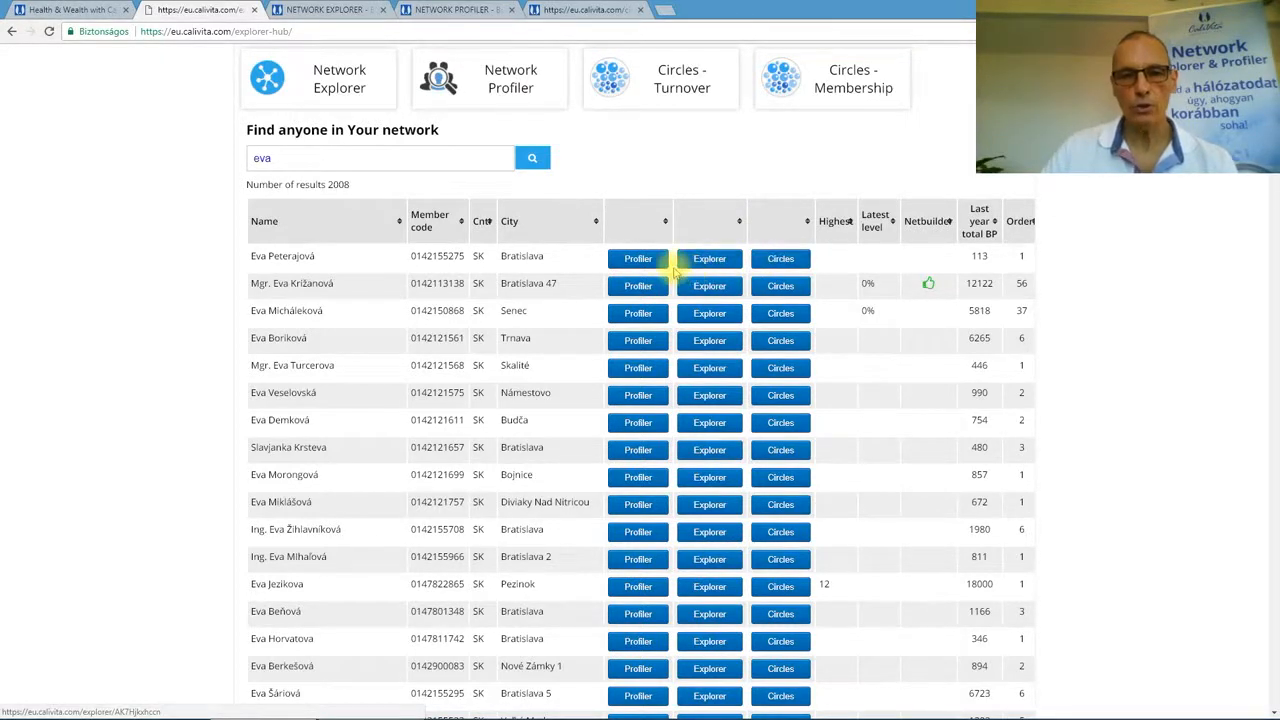
mouse_move(621, 188)
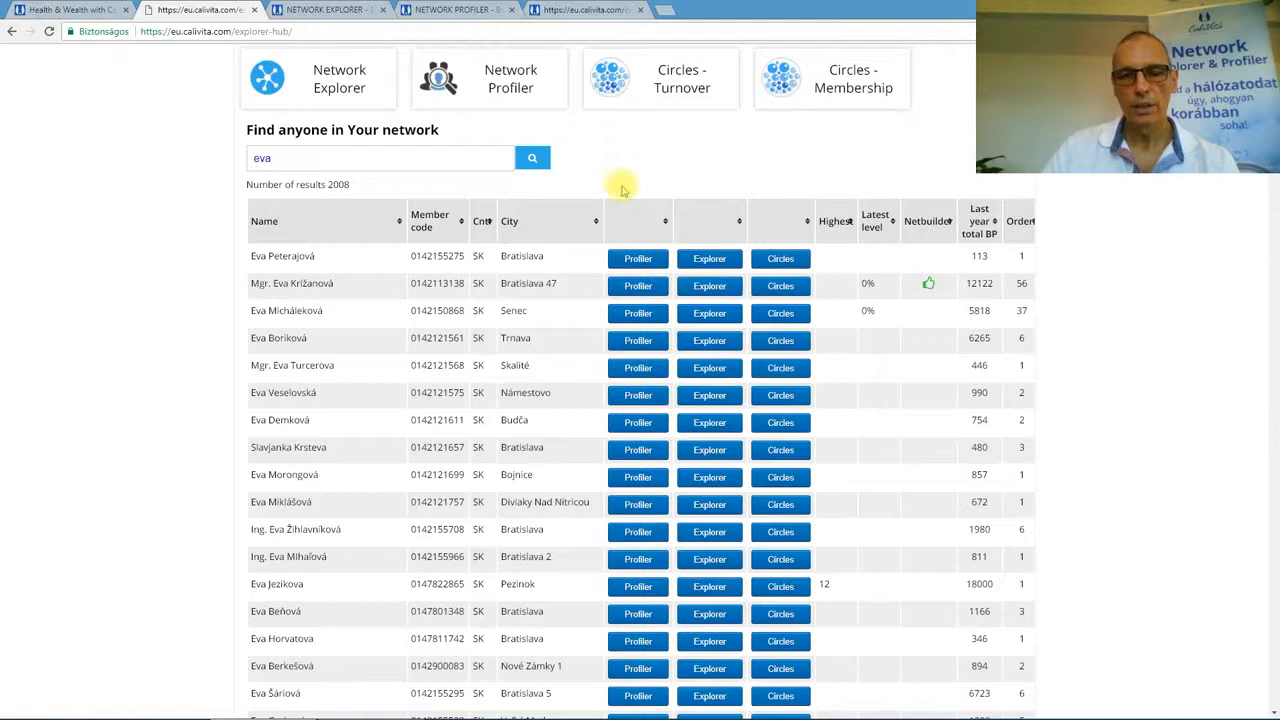
mouse_move(8, 316)
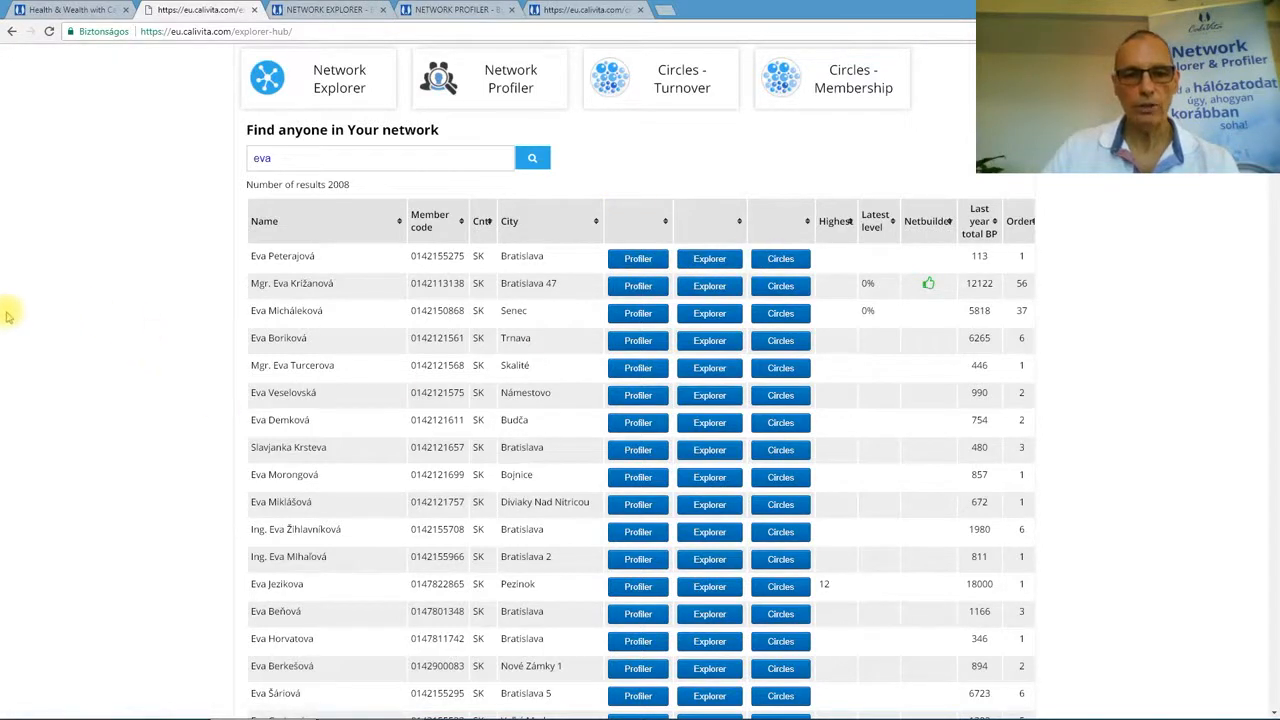
mouse_move(333, 257)
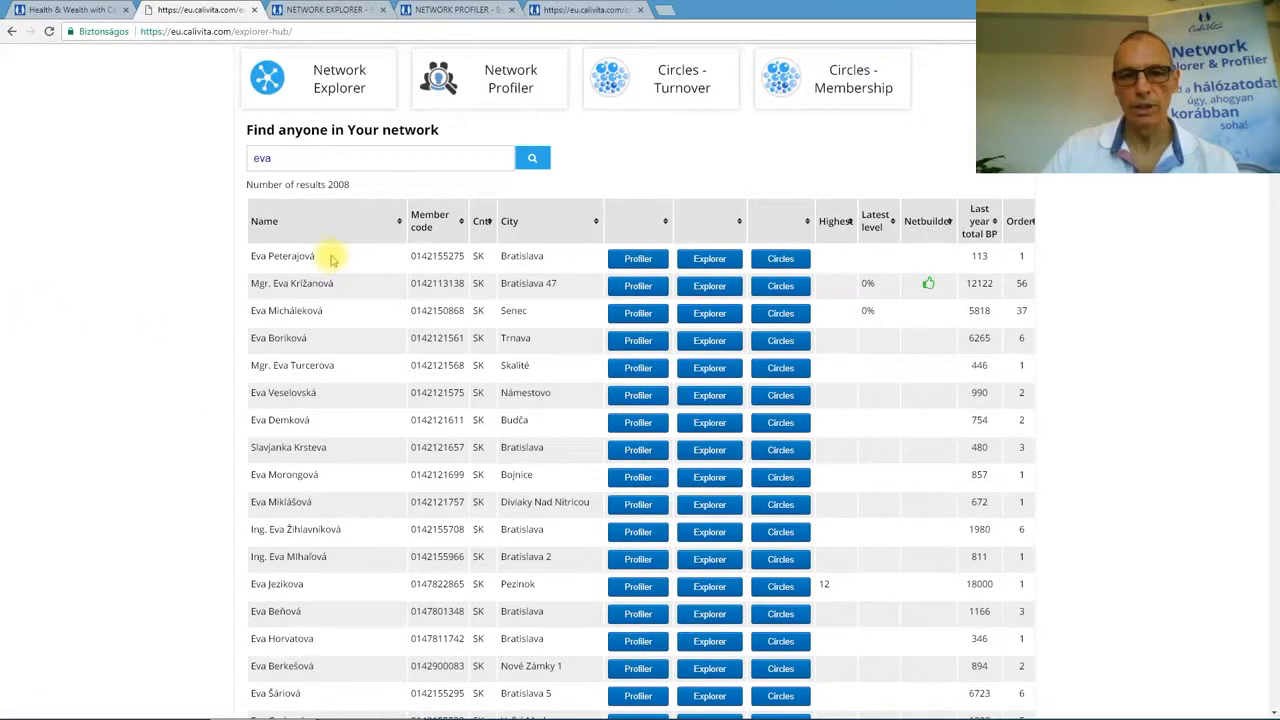
mouse_move(512, 78)
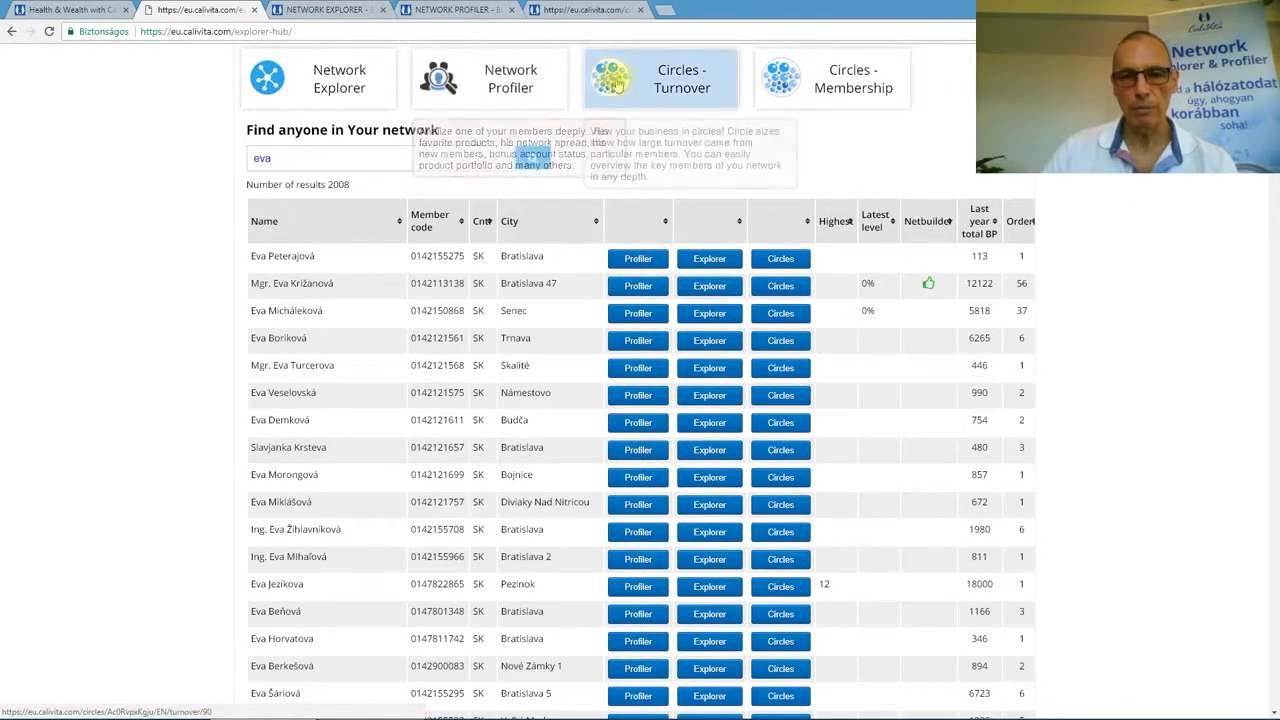
mouse_move(687, 183)
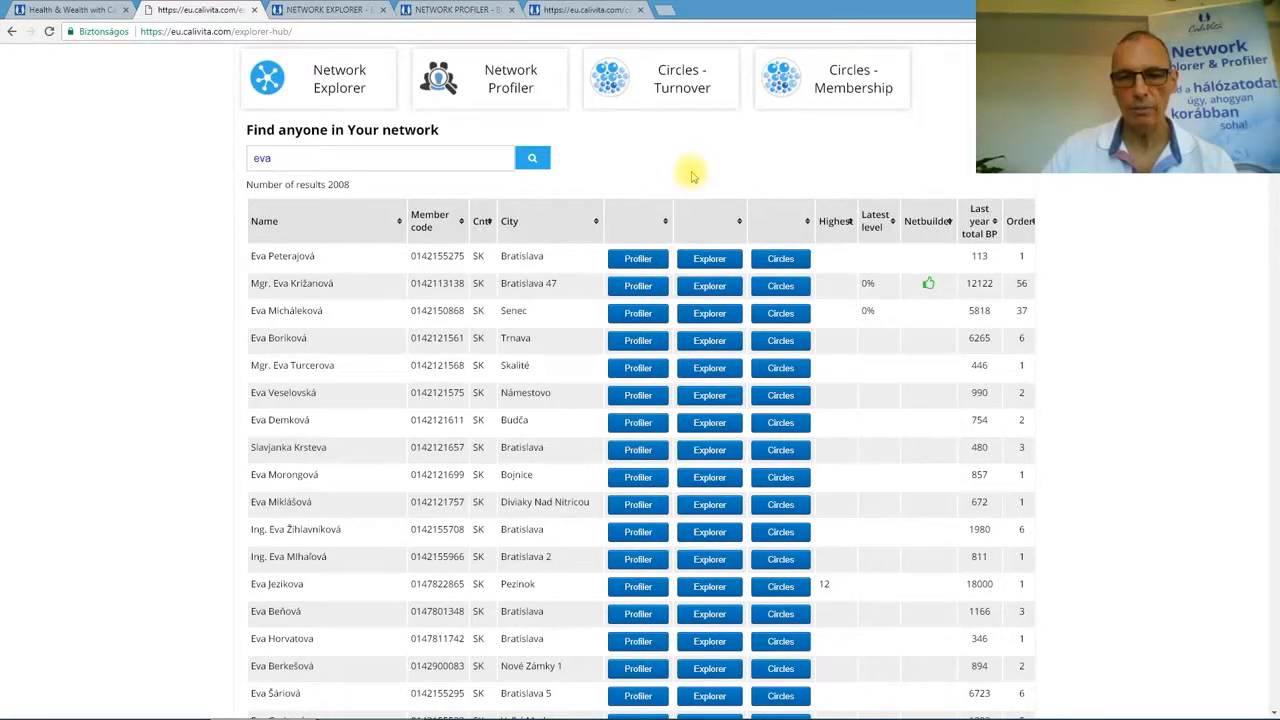
mouse_move(716, 165)
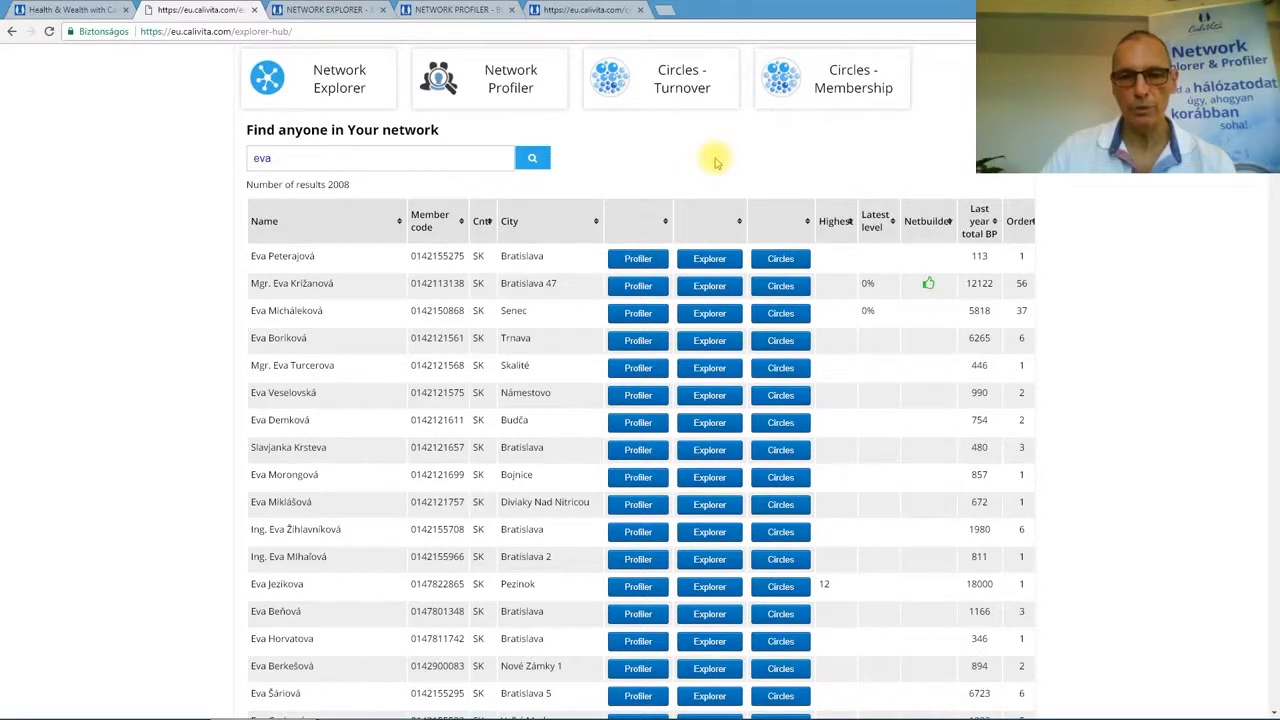
mouse_move(562, 280)
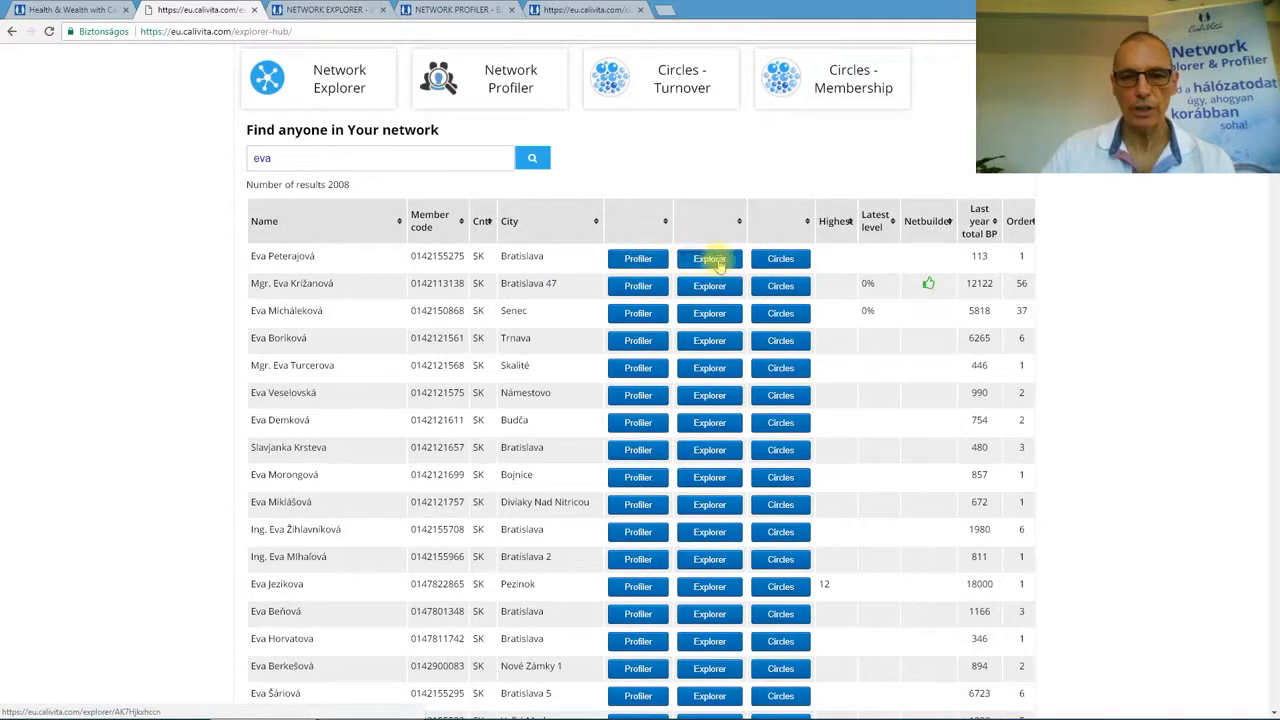
mouse_move(790, 248)
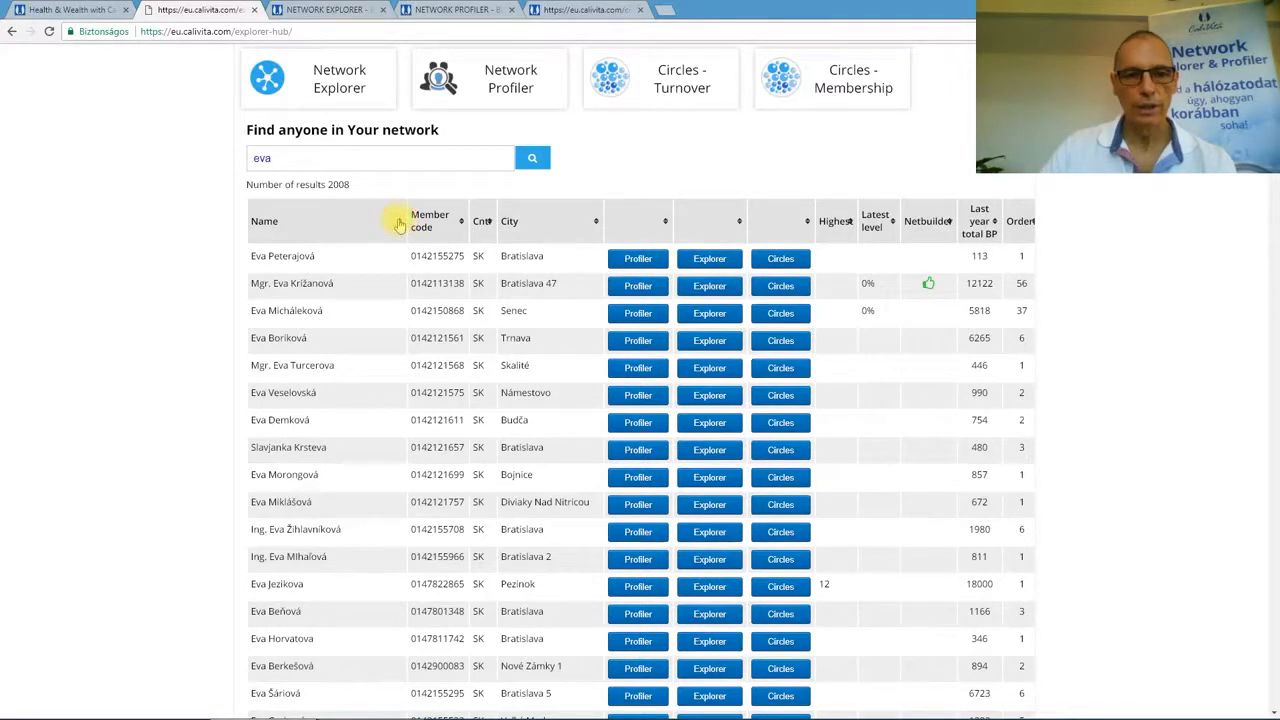
- Sort the 'eva' results table by the Name column
left_click(264, 221)
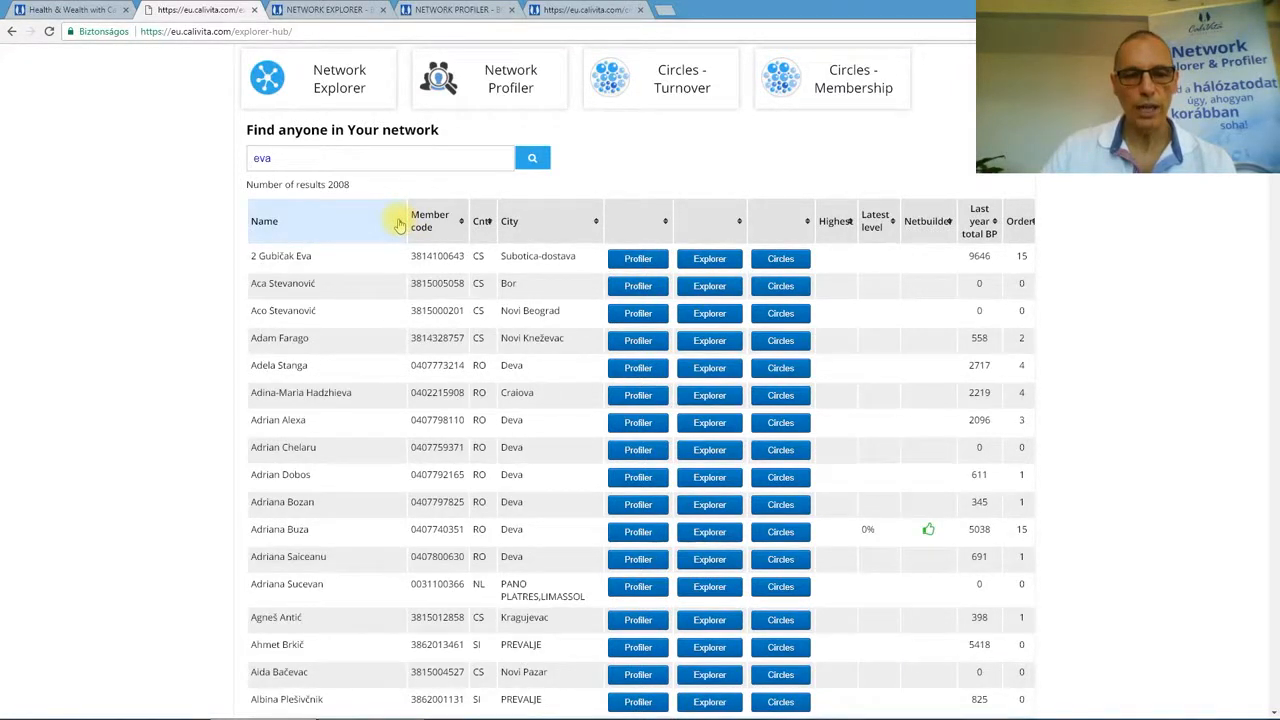
mouse_move(460, 221)
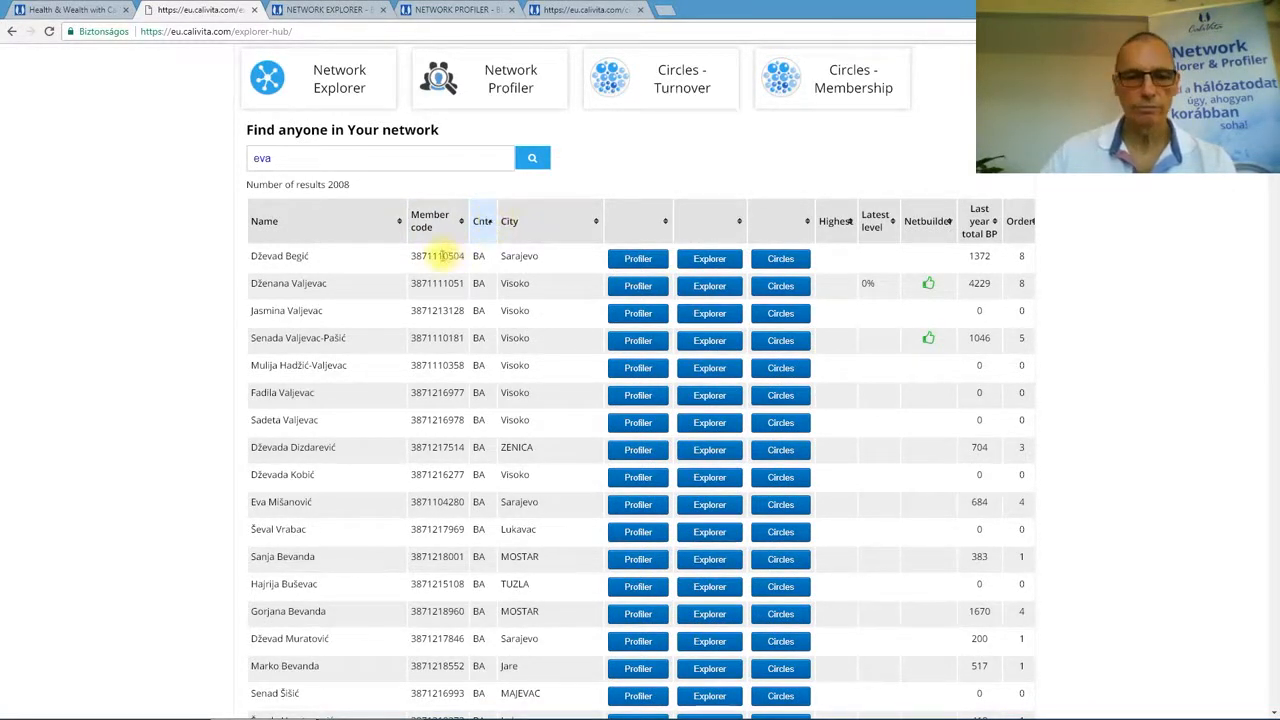
mouse_move(458, 186)
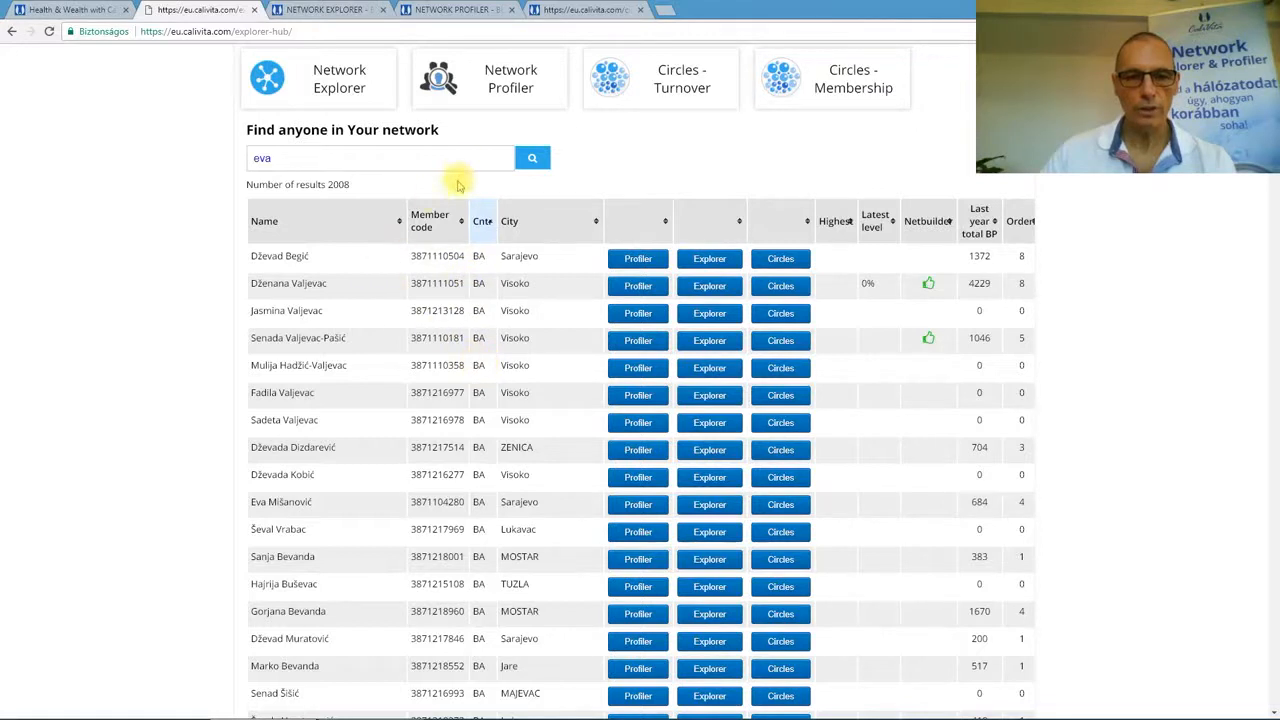
mouse_move(616, 222)
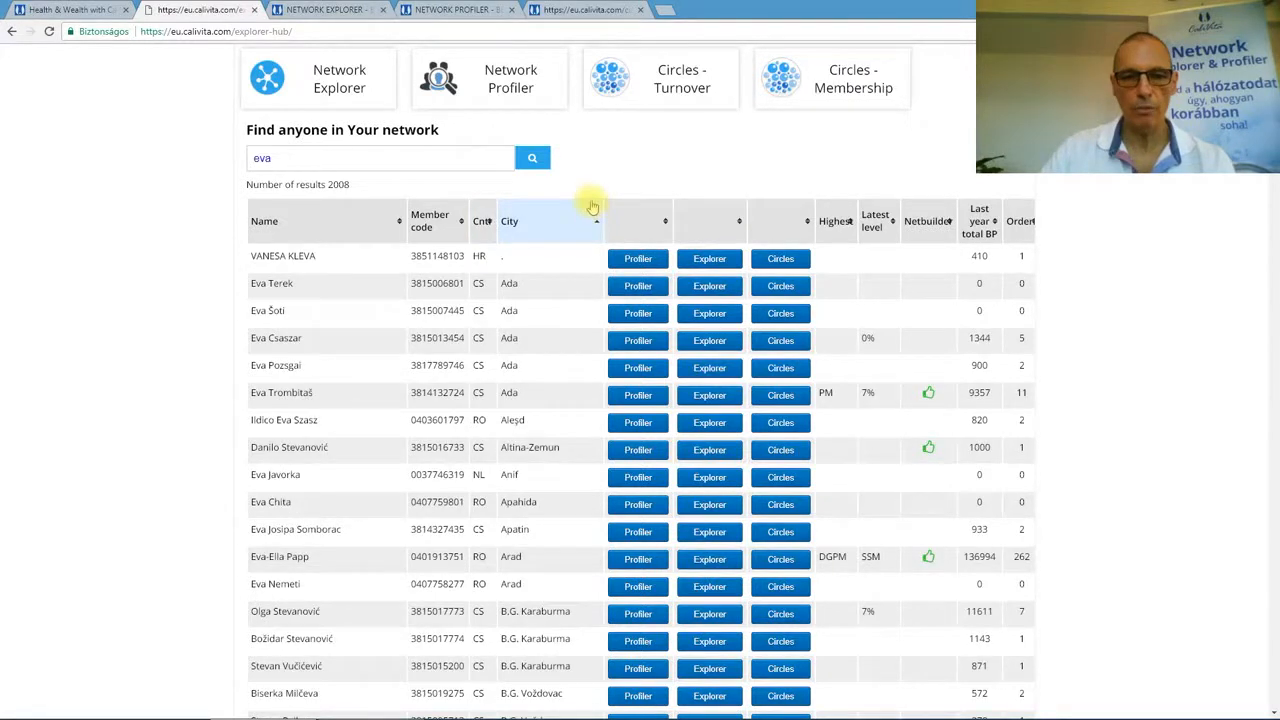
mouse_move(560, 297)
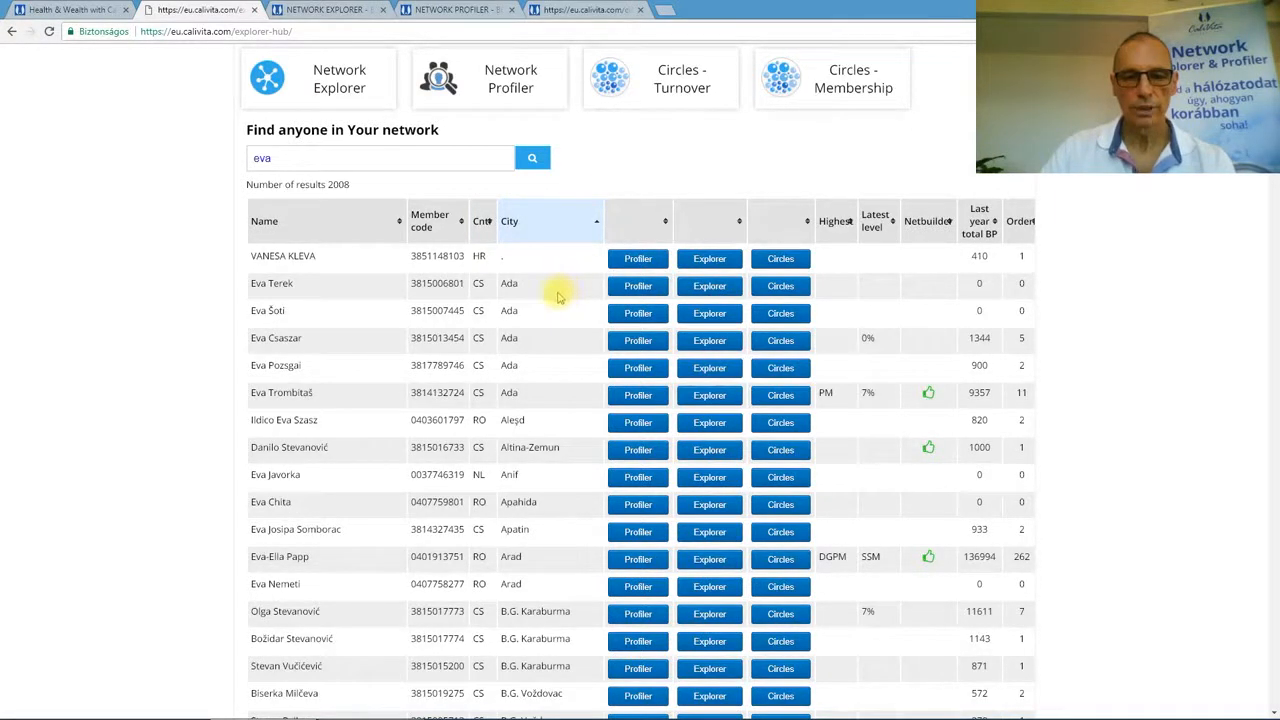
mouse_move(550, 318)
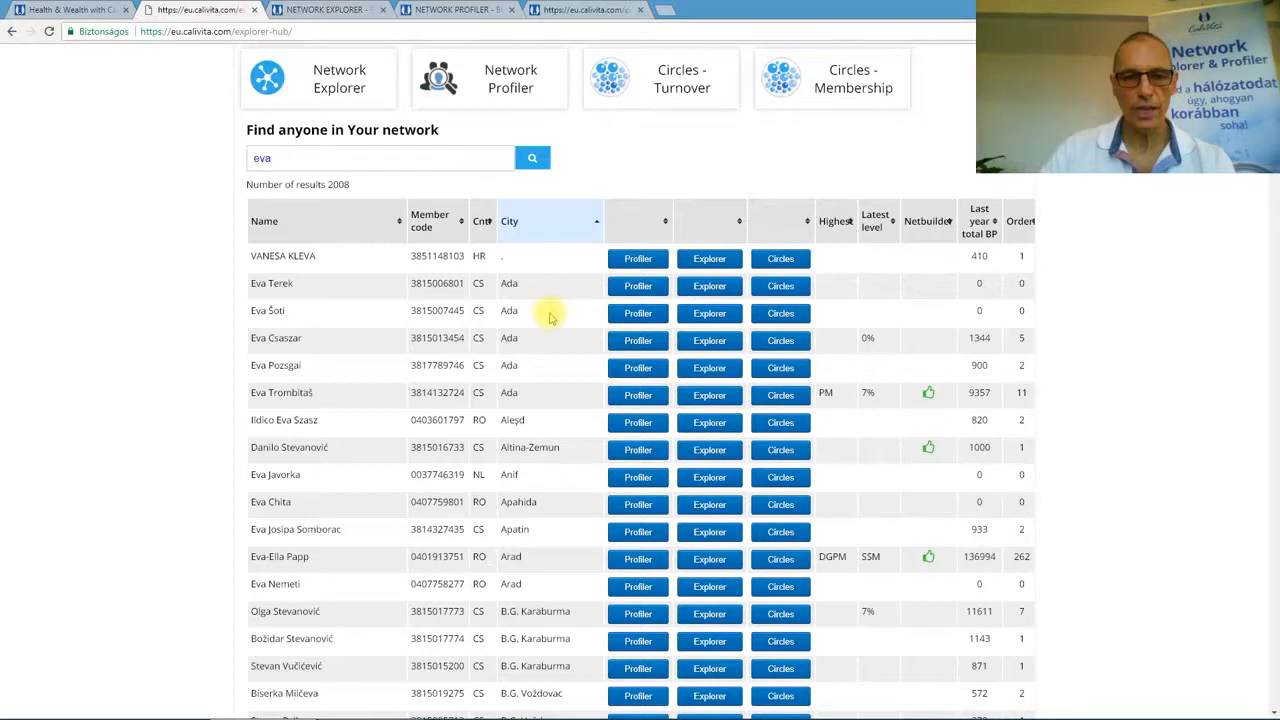
mouse_move(485, 393)
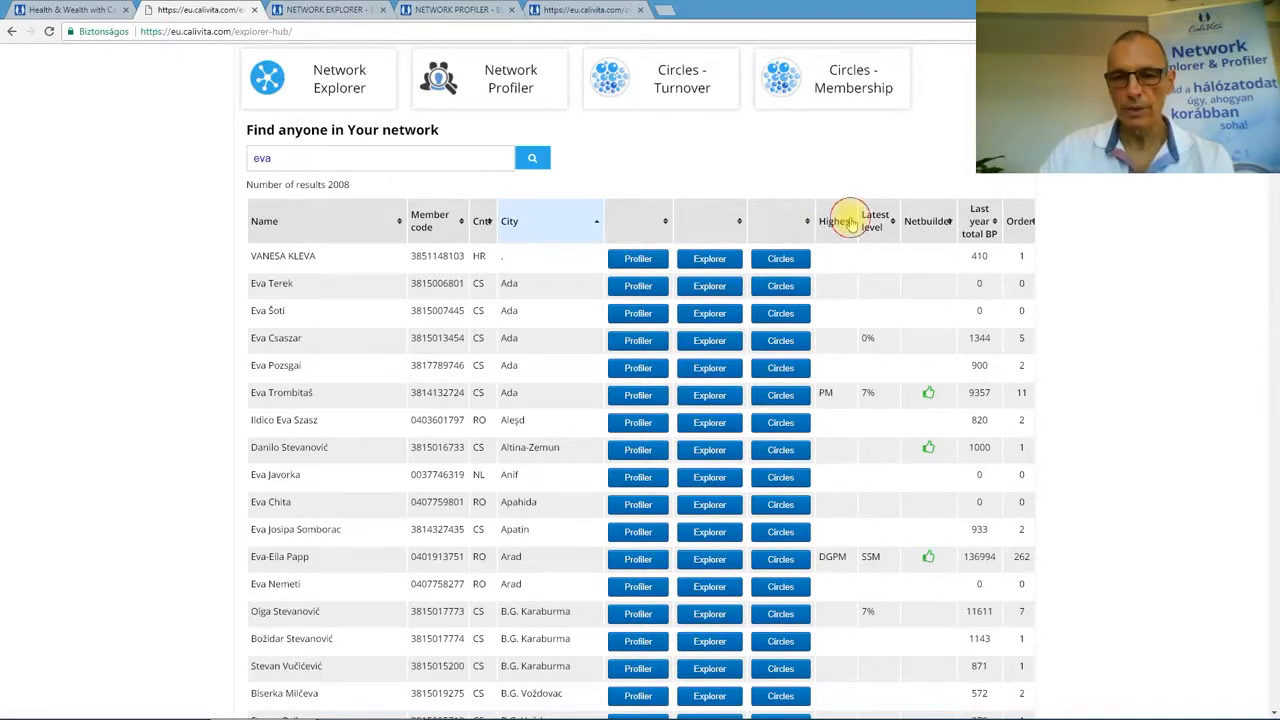
- Sort the results by Highest level, then by Orders, highest count first
left_click(853, 221)
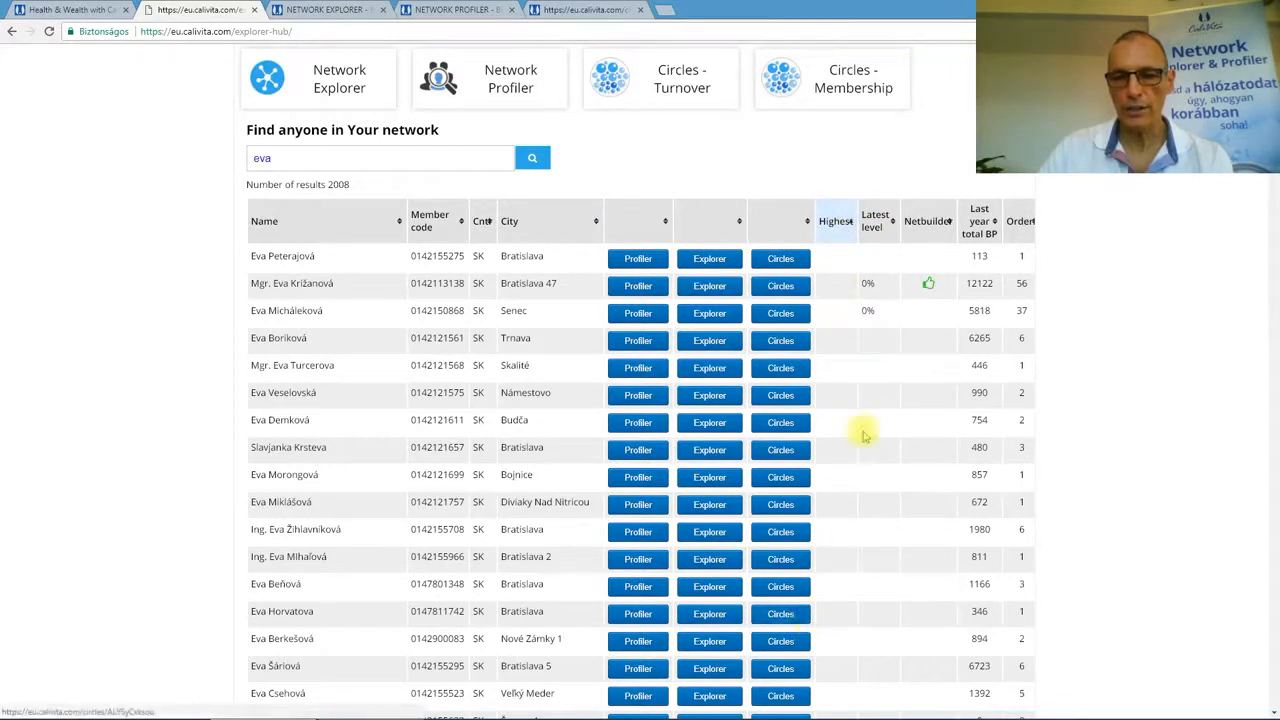
mouse_move(892, 225)
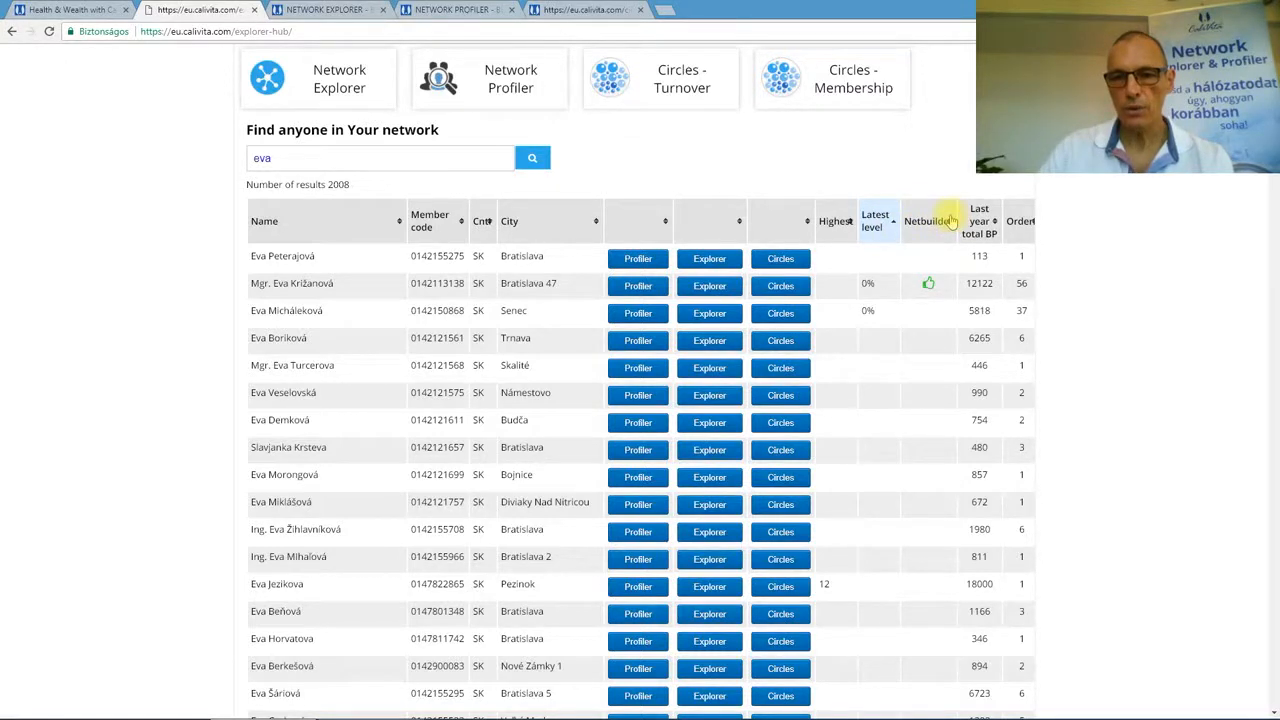
mouse_move(952, 237)
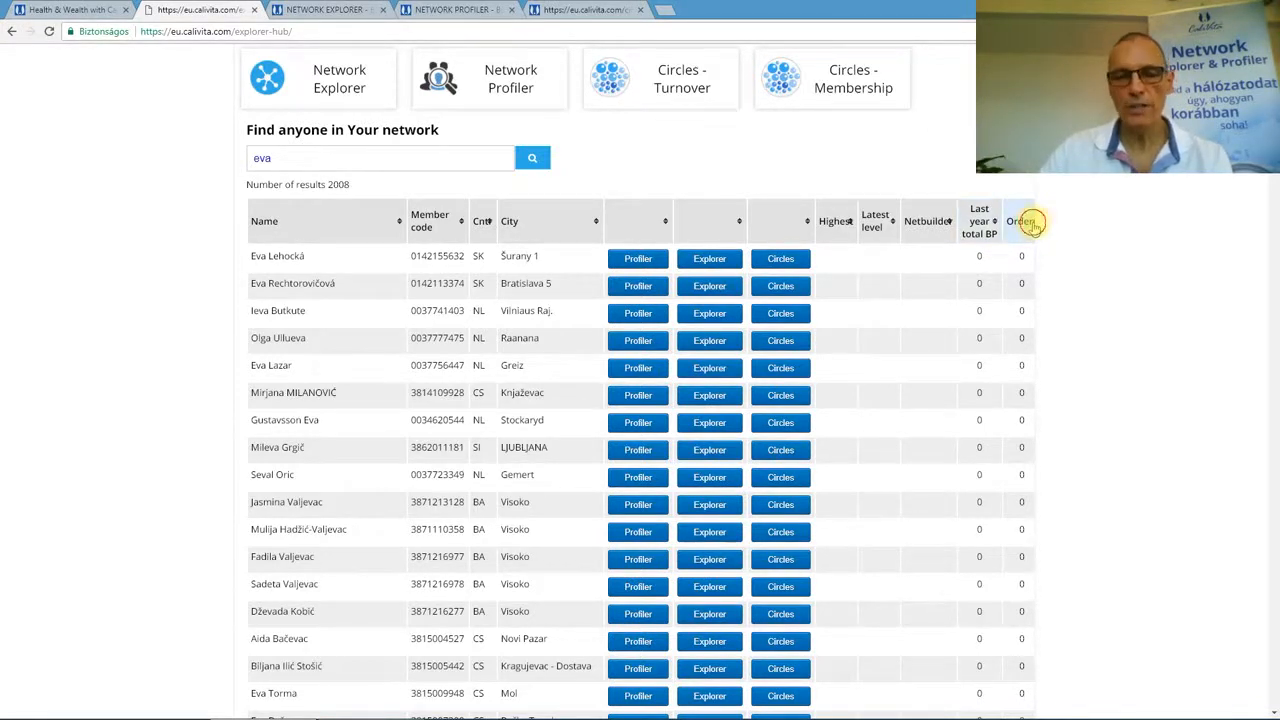
left_click(1020, 221)
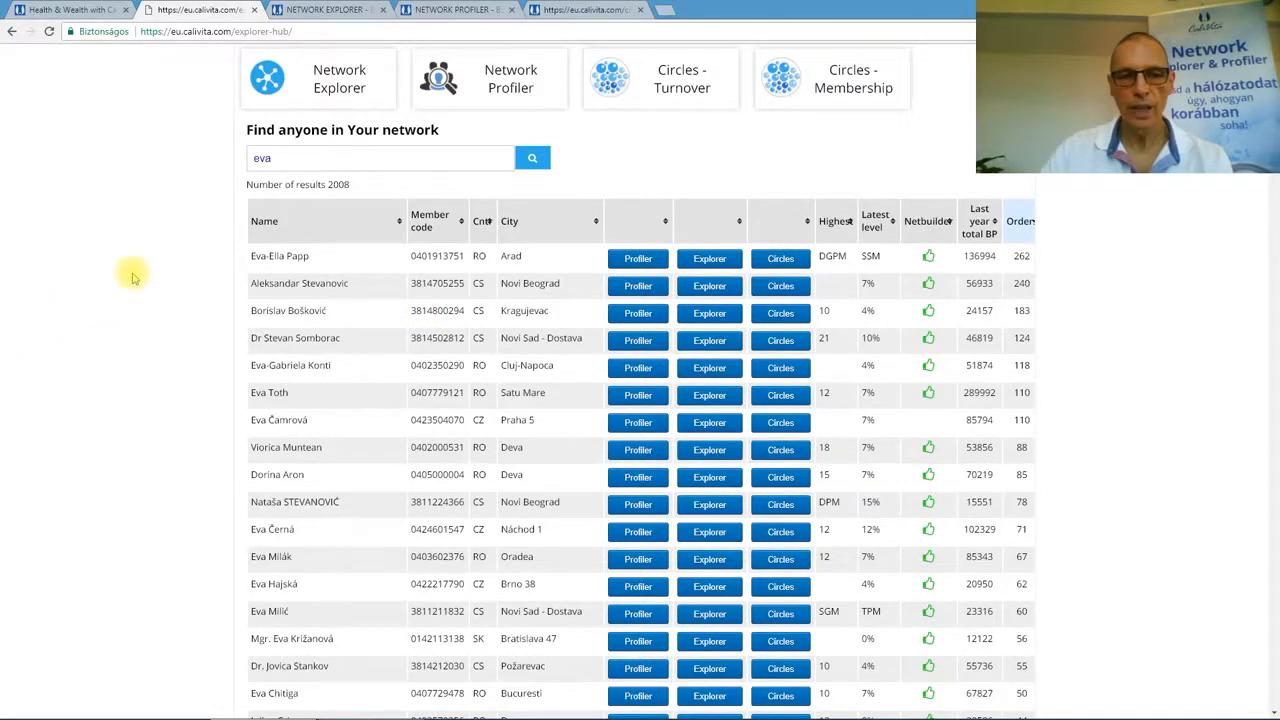
mouse_move(181, 245)
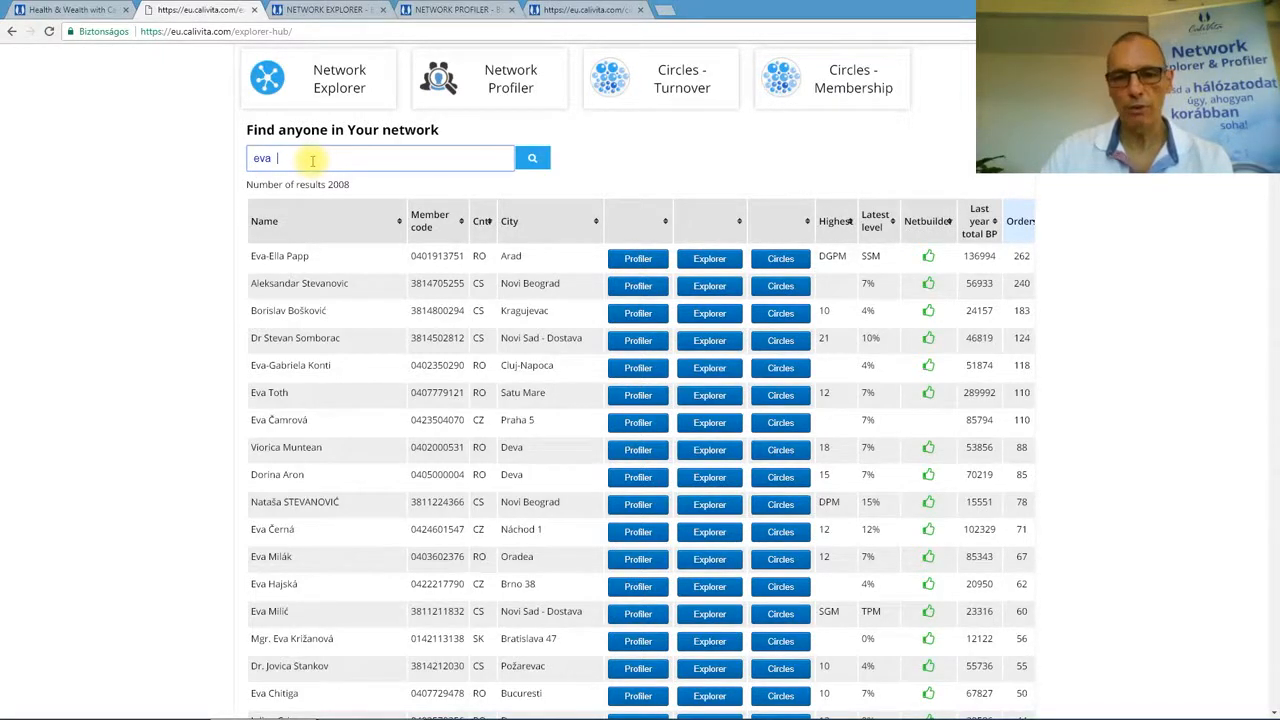
mouse_move(200, 178)
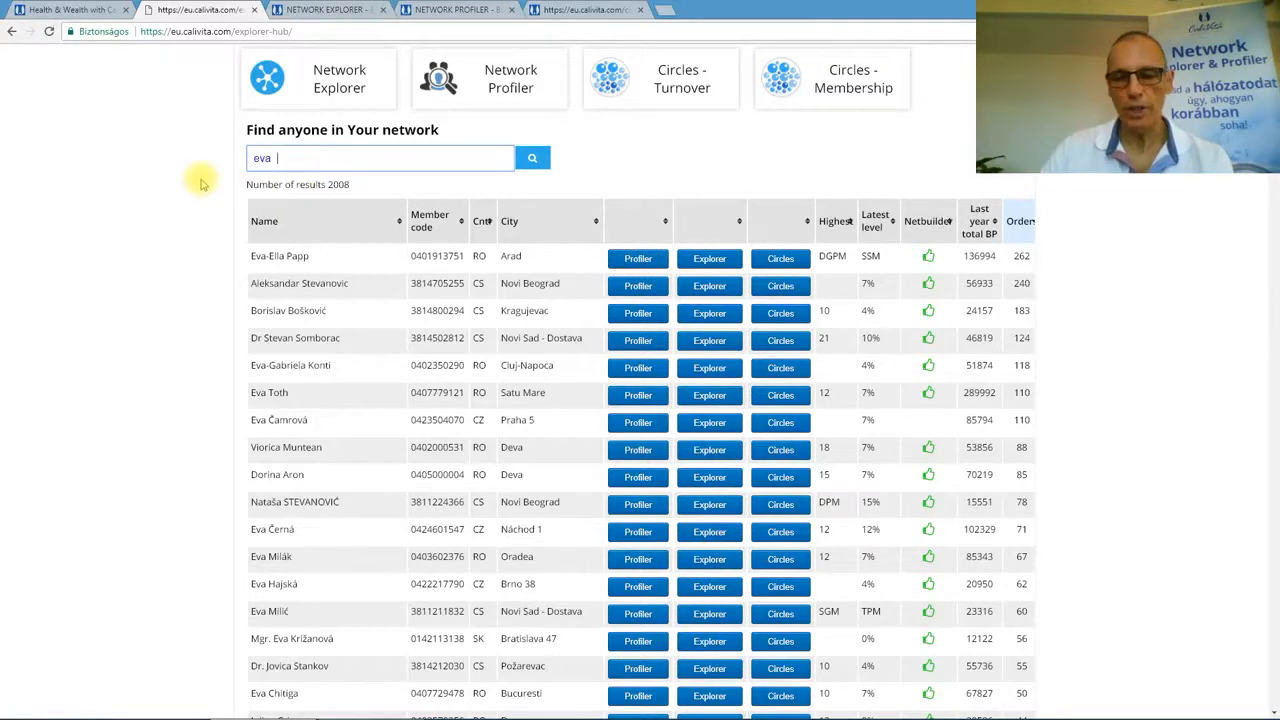